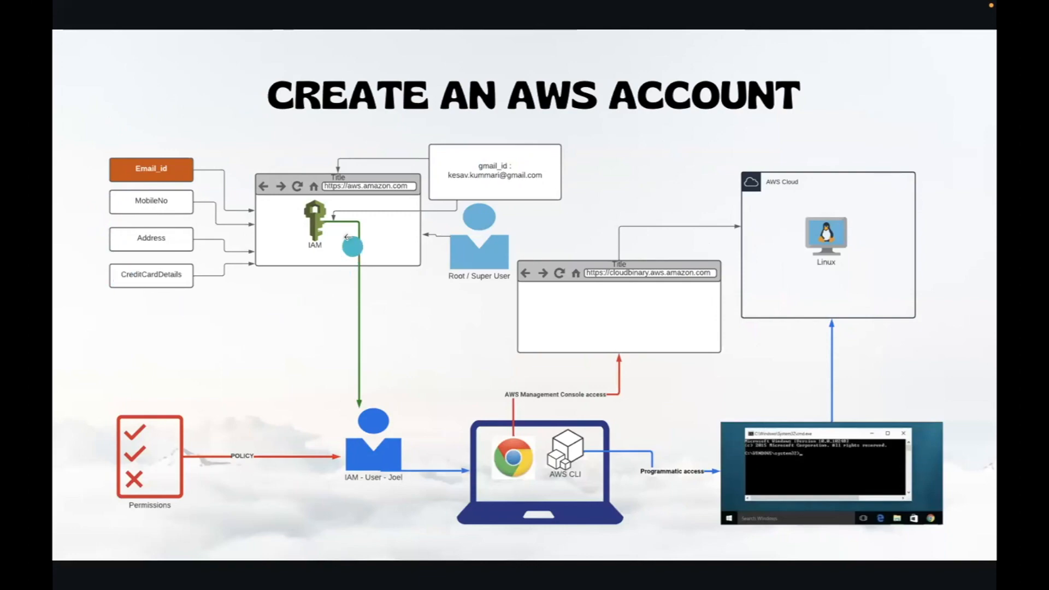
mouse_move(472, 440)
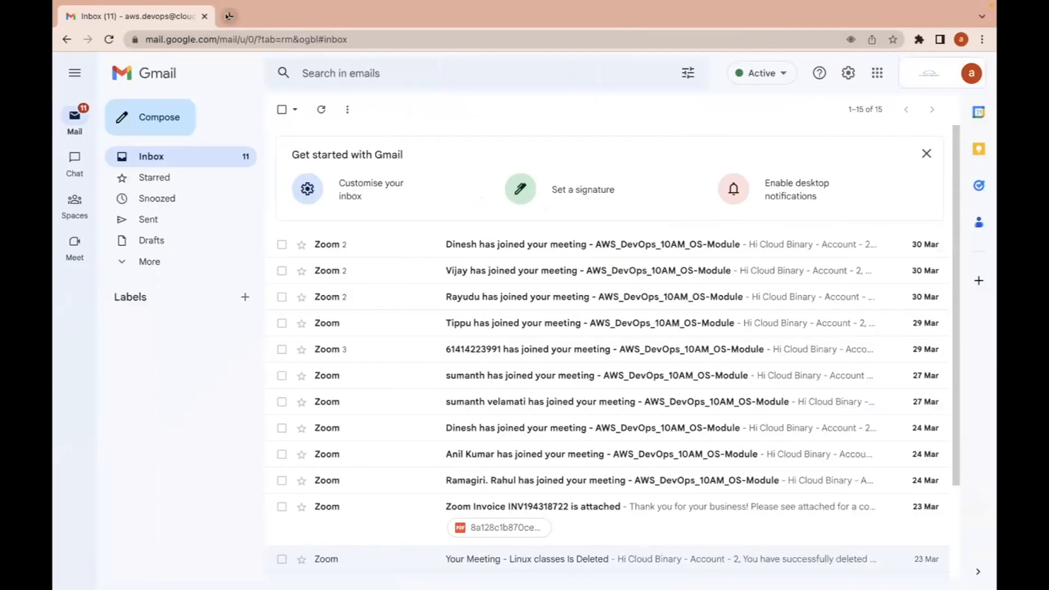
- Search for aws in a new tab and follow the Sign Up For a Free AWS Account result
text(aws.)
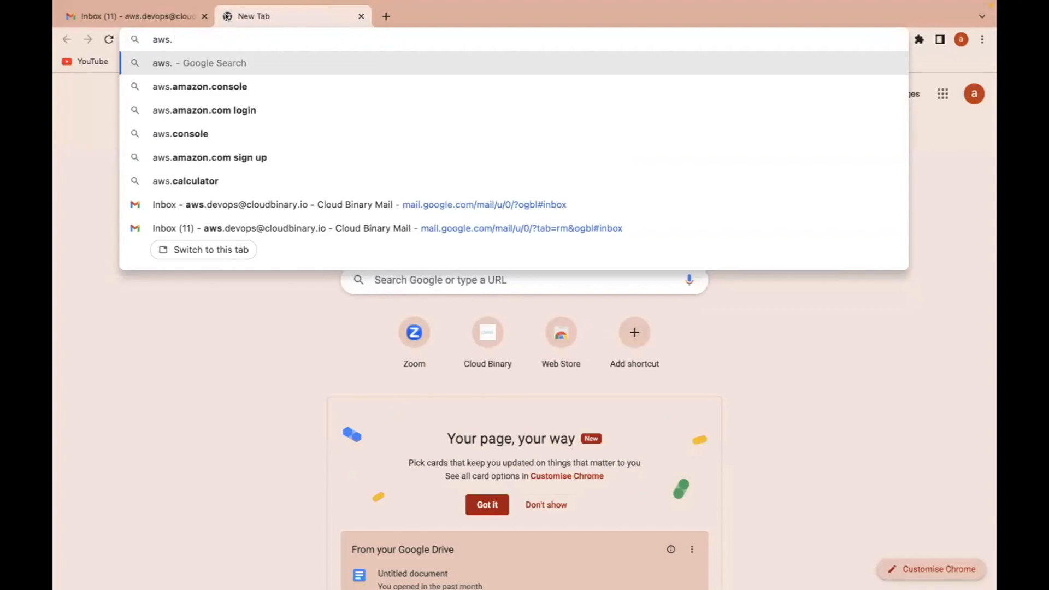
click(199, 86)
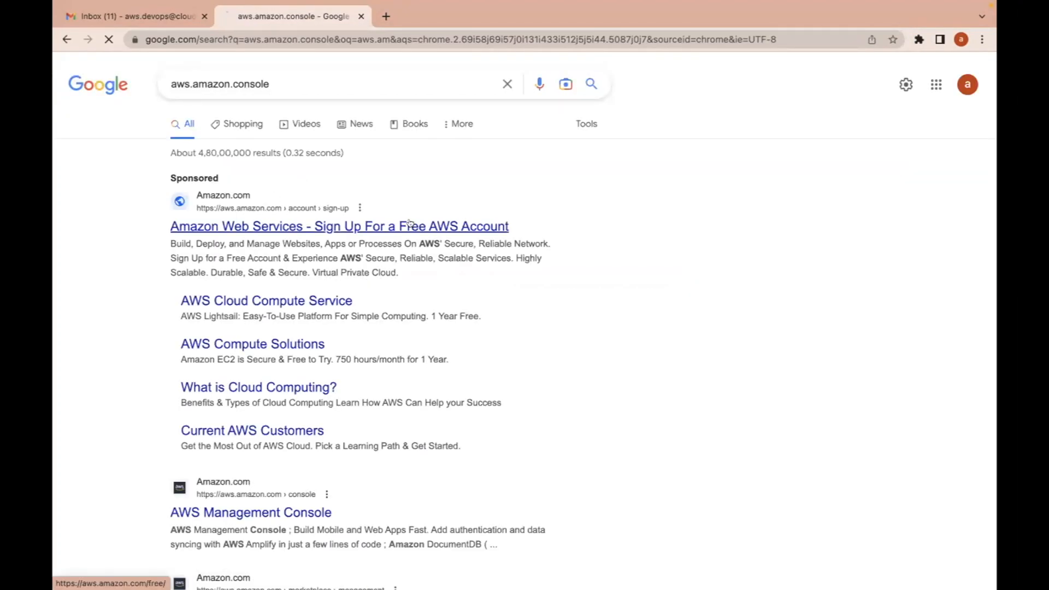
click(339, 226)
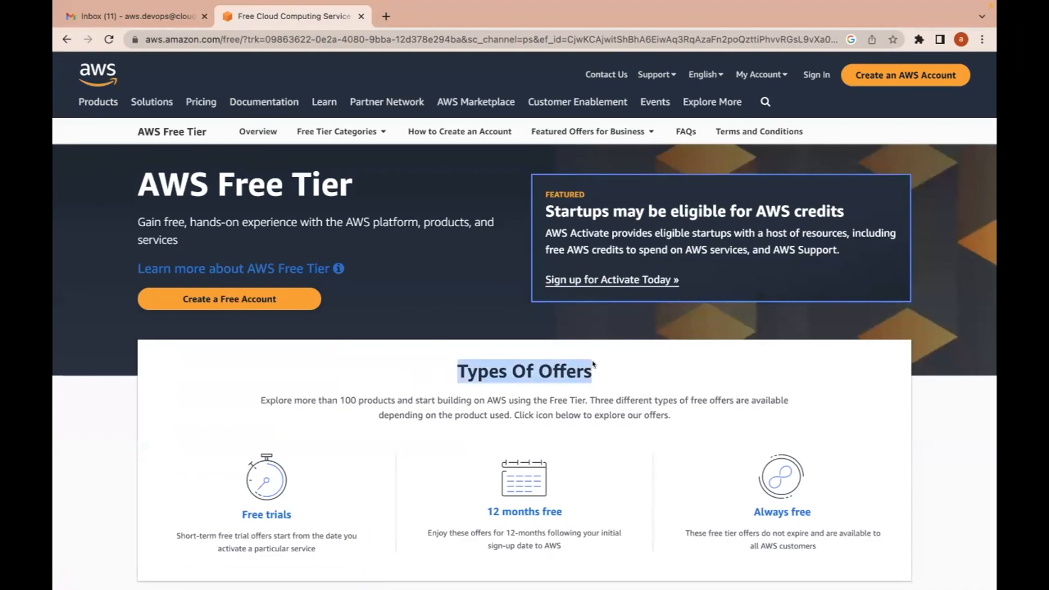
scroll(down, 3)
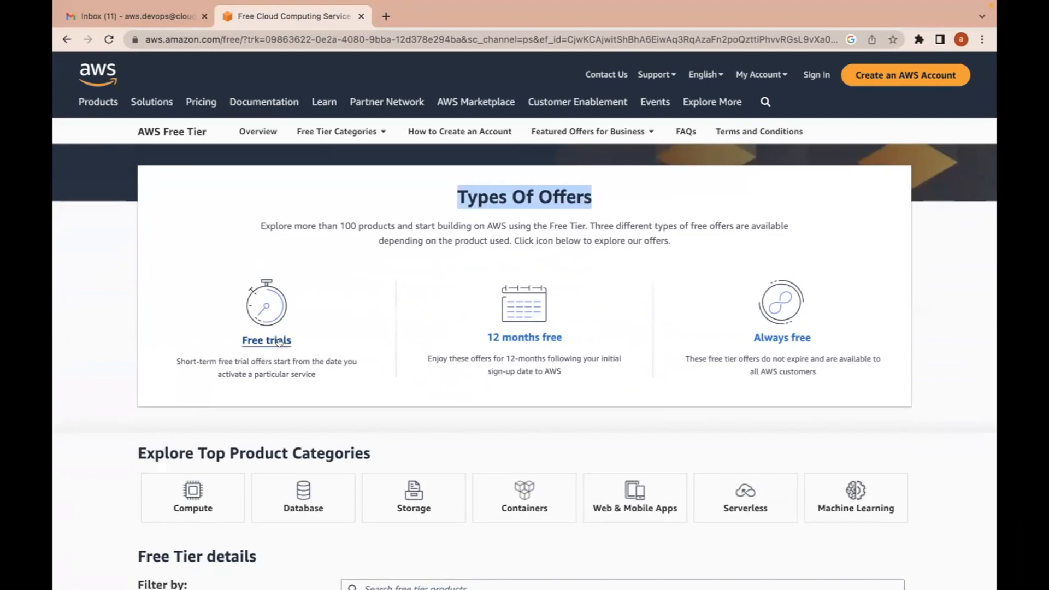
mouse_move(525, 338)
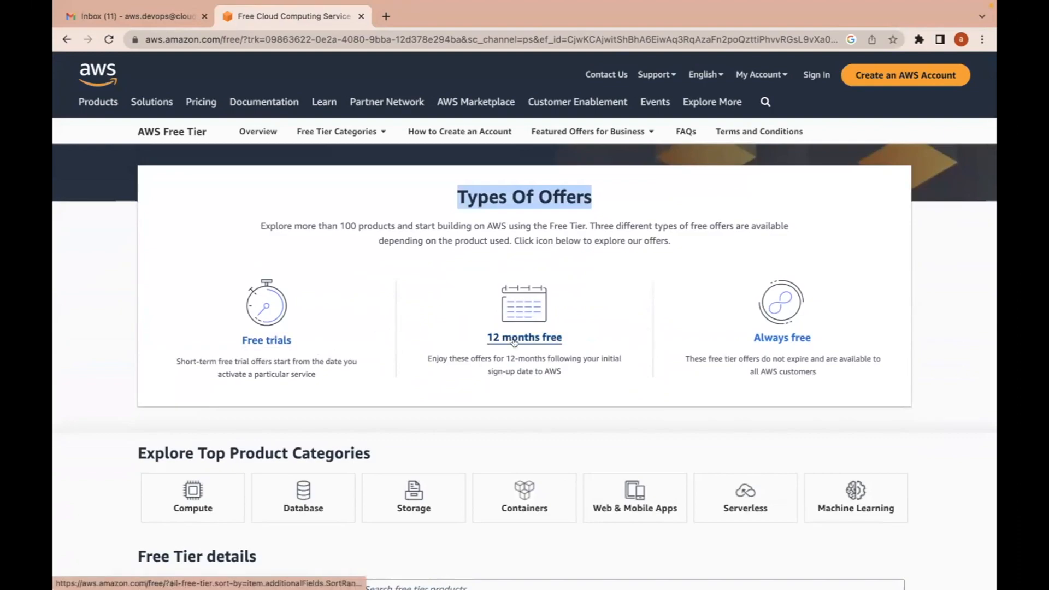
mouse_move(781, 338)
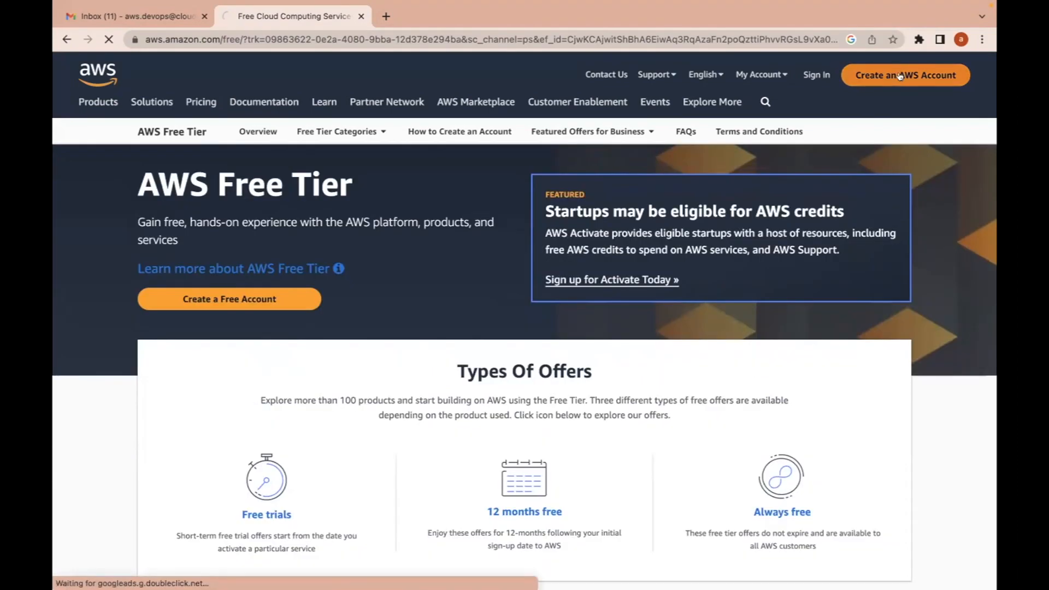
- Create an account named 'Cloud Binary - AWS DevOps' with the root email and request email verification
click(906, 76)
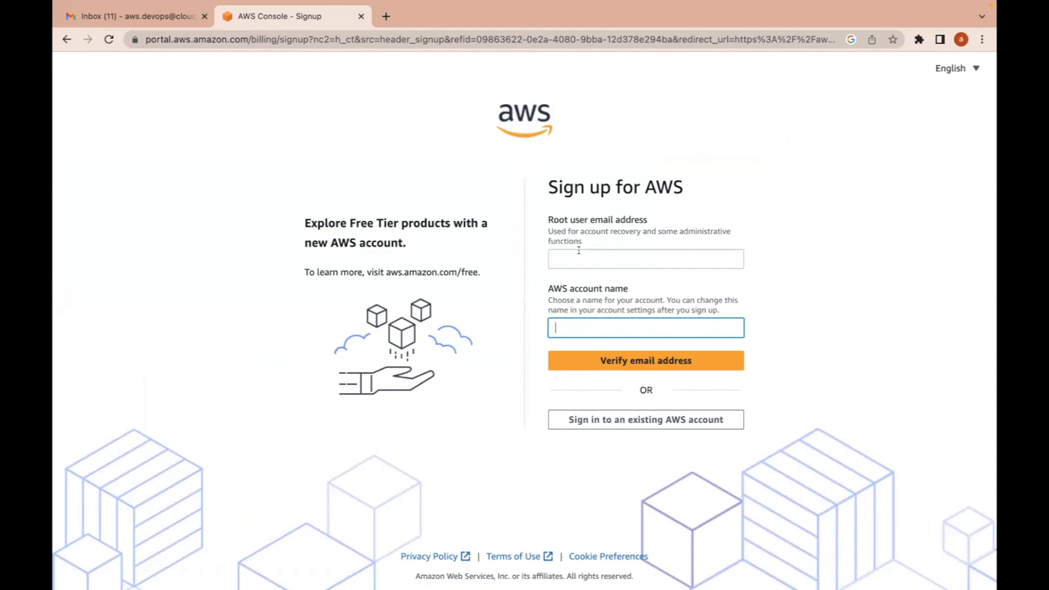
text(Cloud Binary -)
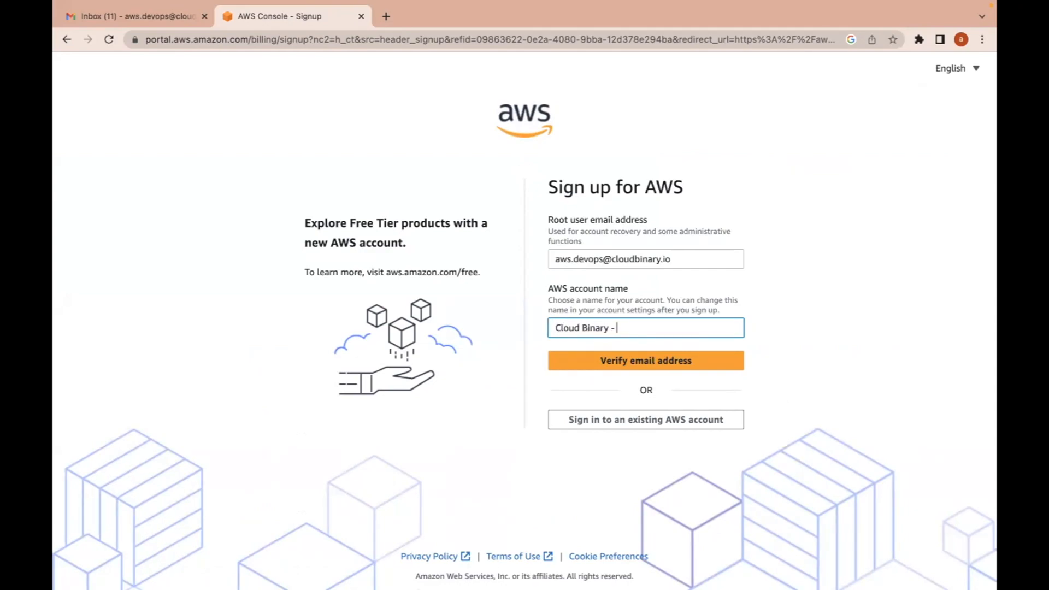
text(AWS DevOps)
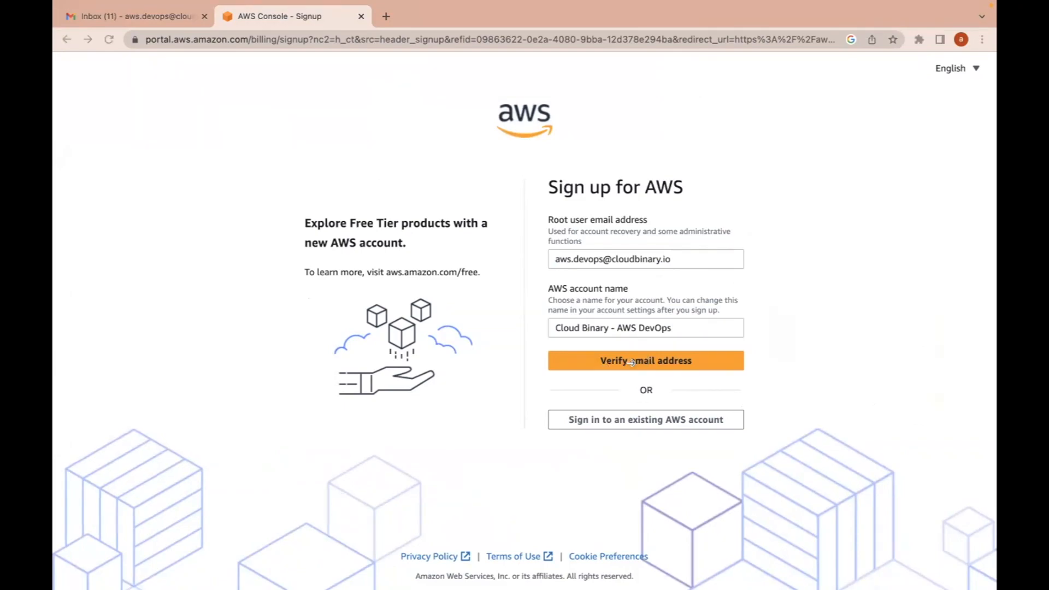
click(645, 360)
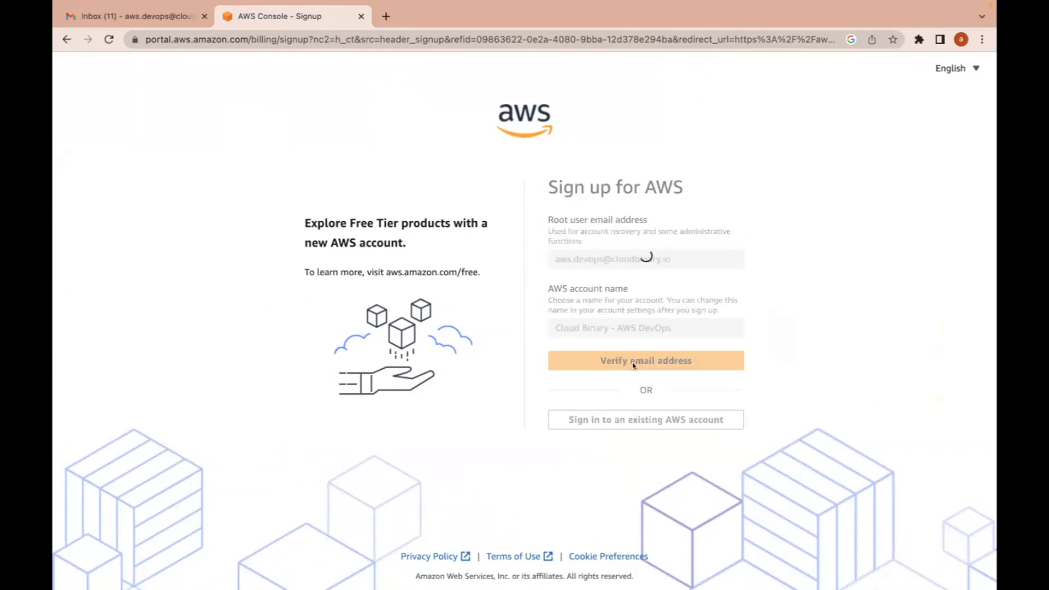
click(645, 361)
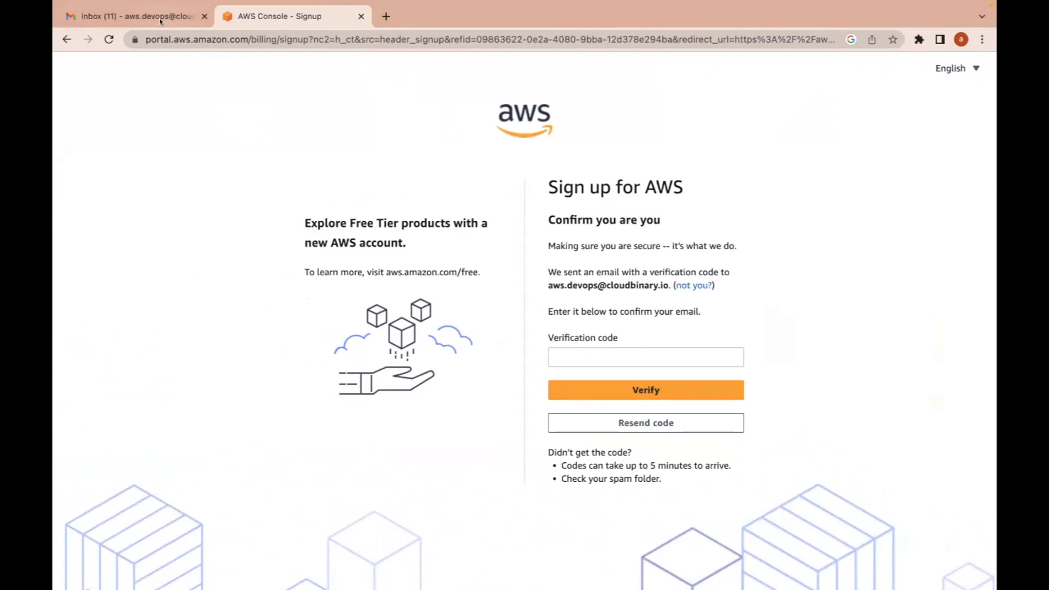
- Copy the verification code from the Gmail tab and verify the email on the signup page
click(120, 16)
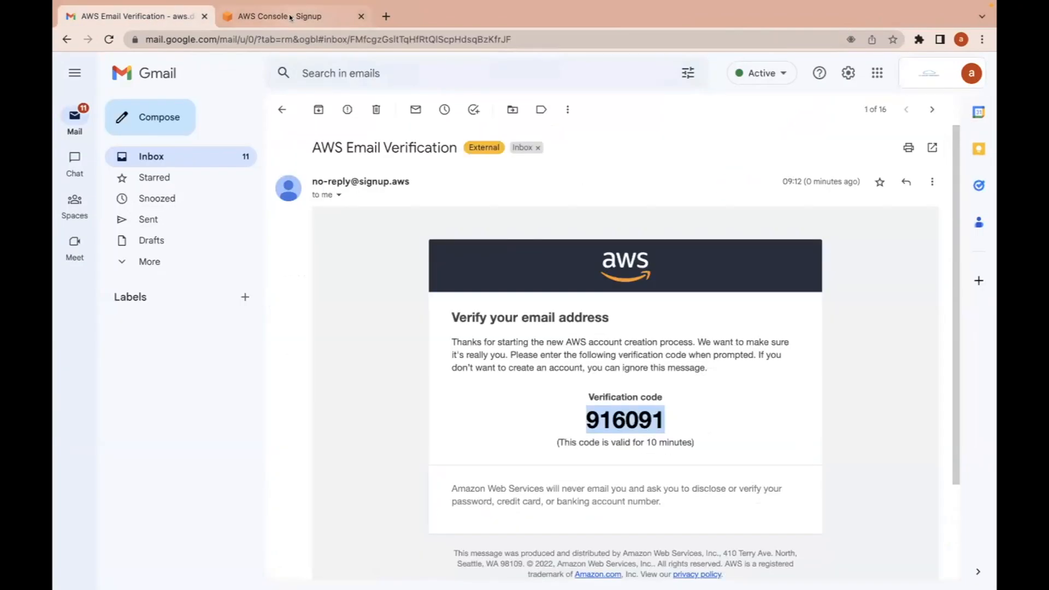
click(290, 17)
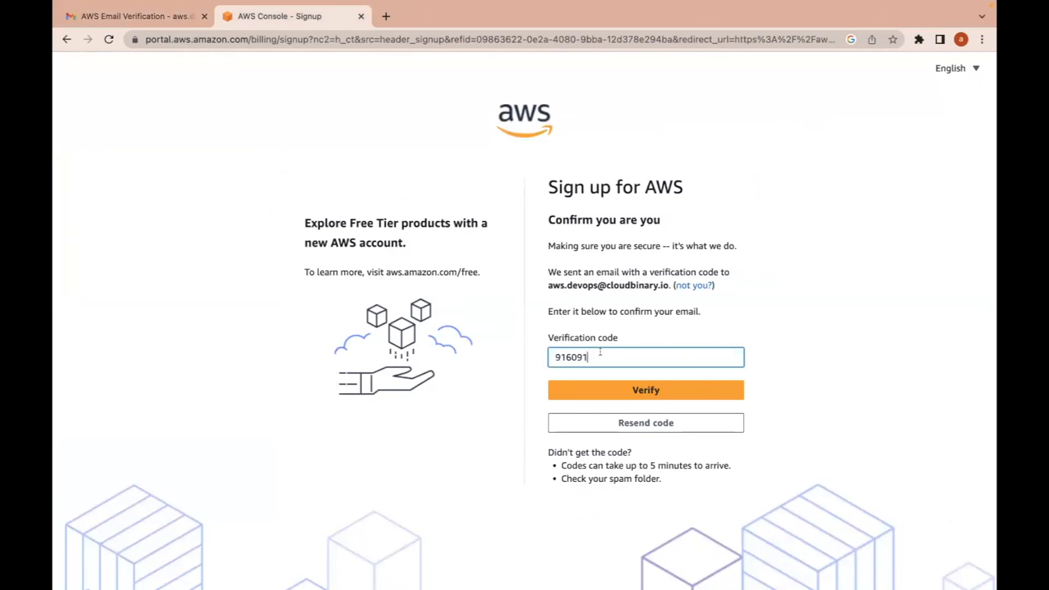
click(645, 390)
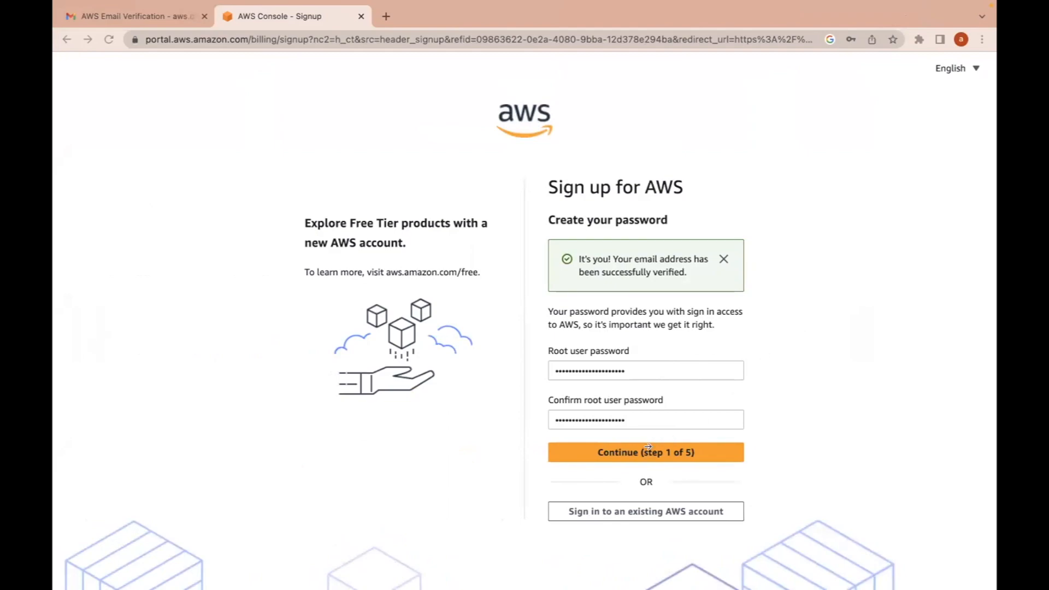
- Continue past the root password and mark the account as Personal
click(645, 451)
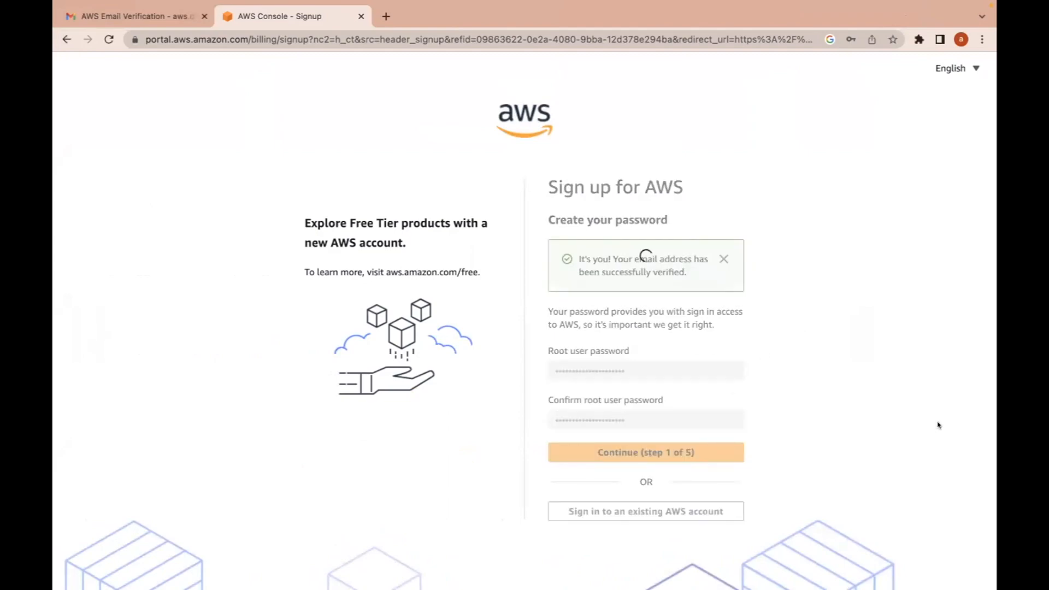
click(645, 452)
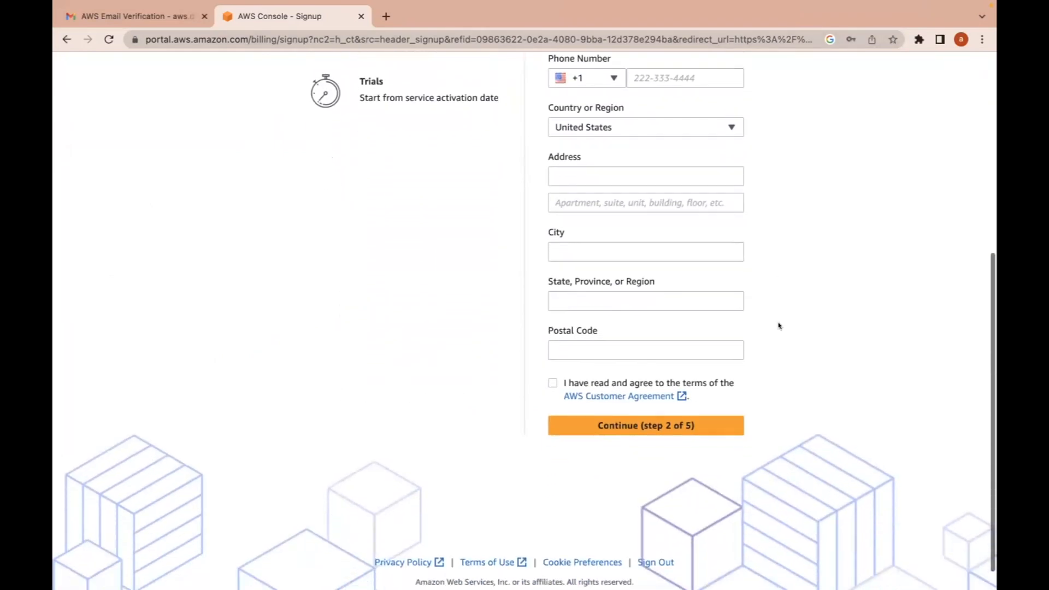
scroll(up, 3)
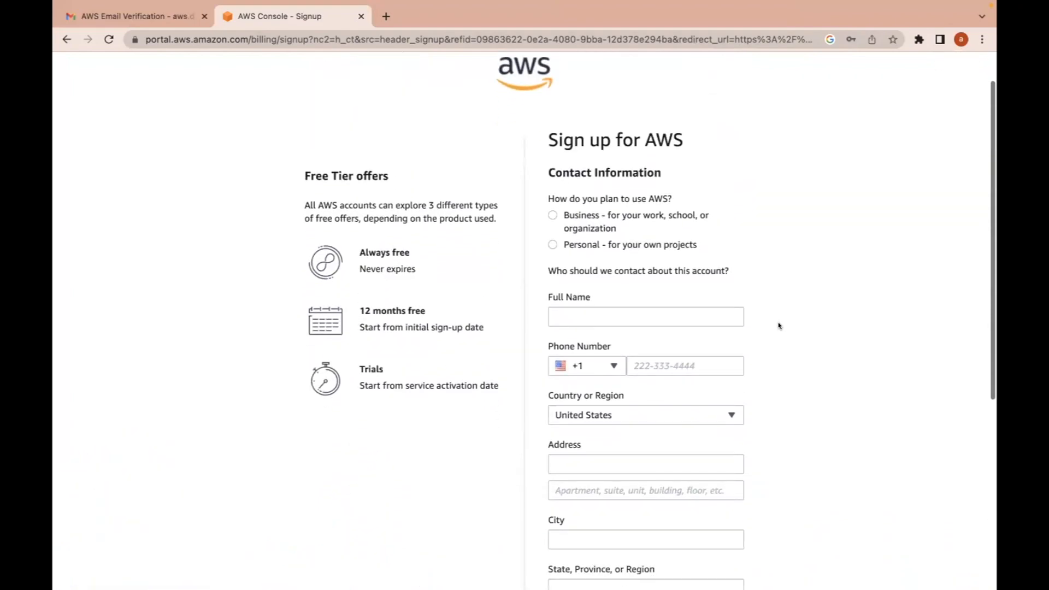
click(554, 251)
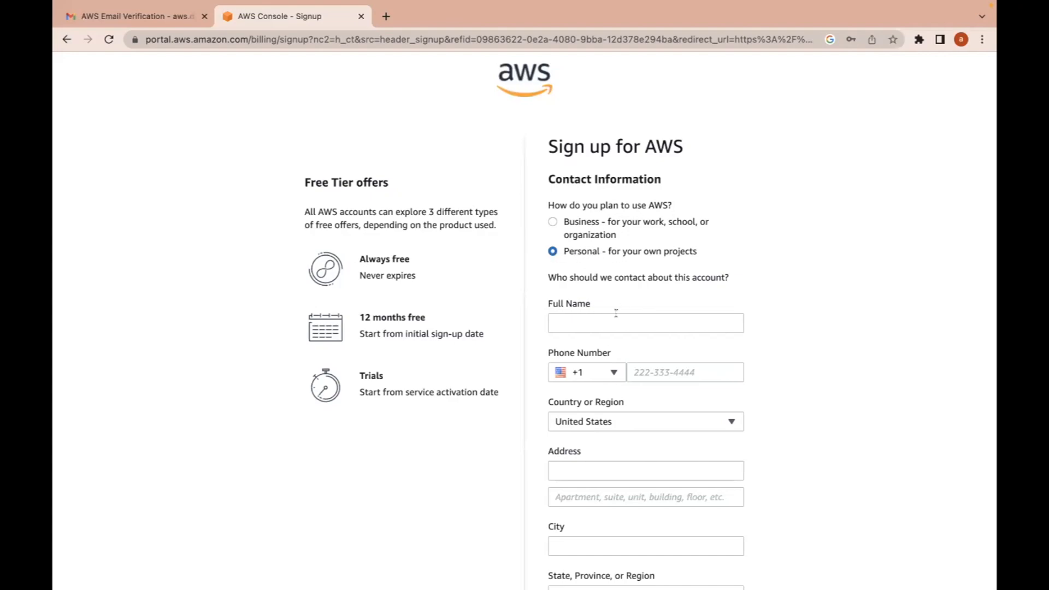
- Enter full name 'Cloud Binary - AWS DevOps', country India, state Telangana, postal code 500038, and submit the contact details
click(645, 322)
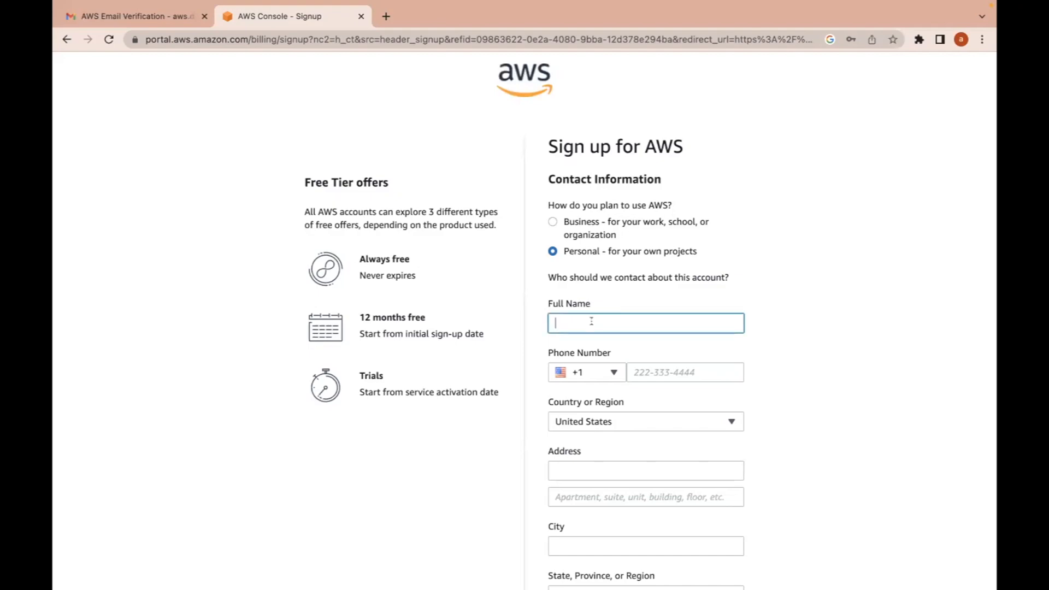
text(Cloud Binary)
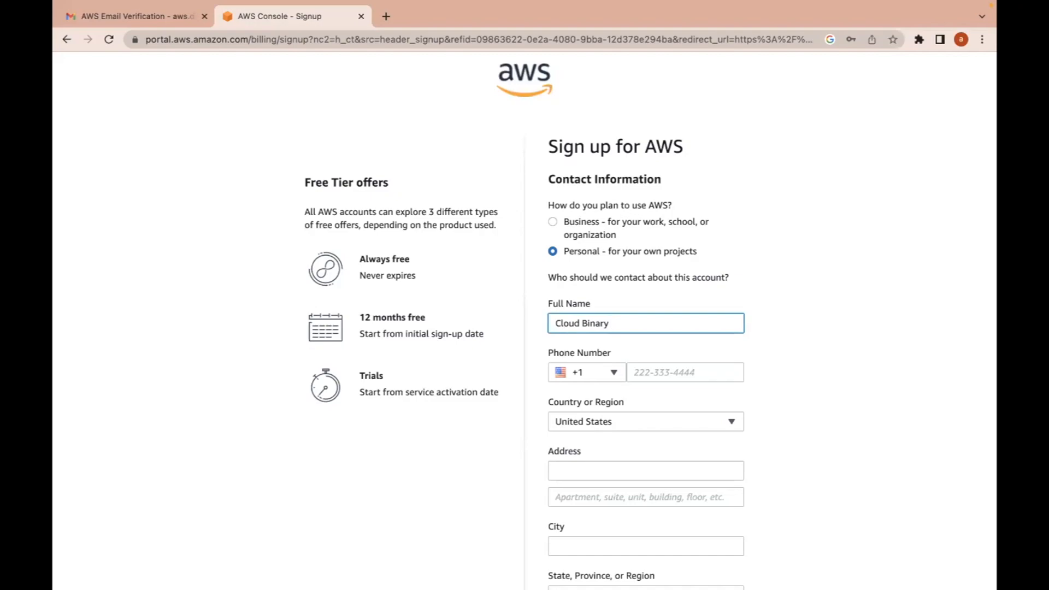
text(- AWS D)
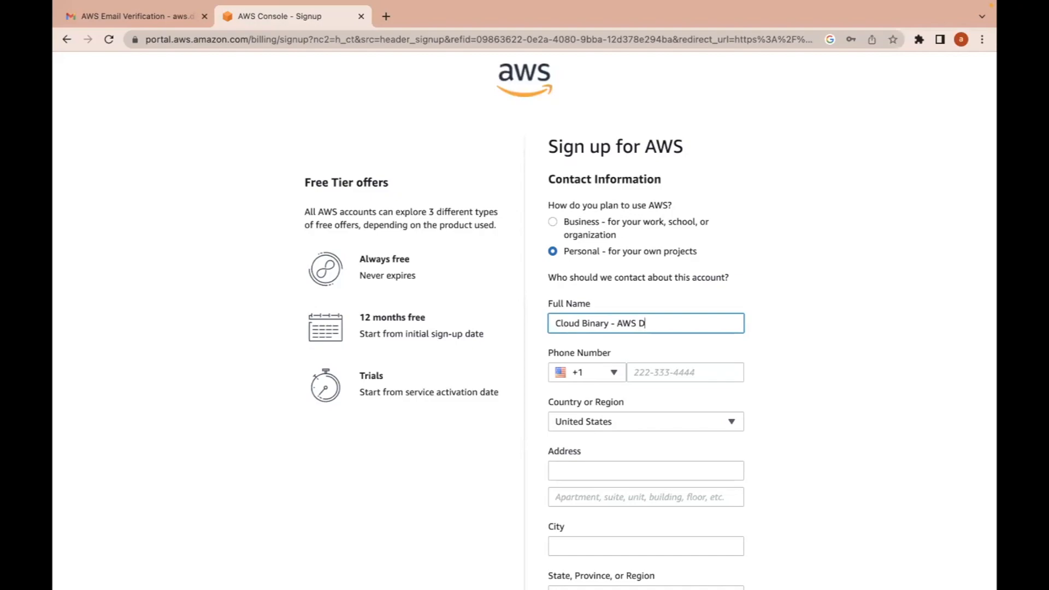
text(evOps)
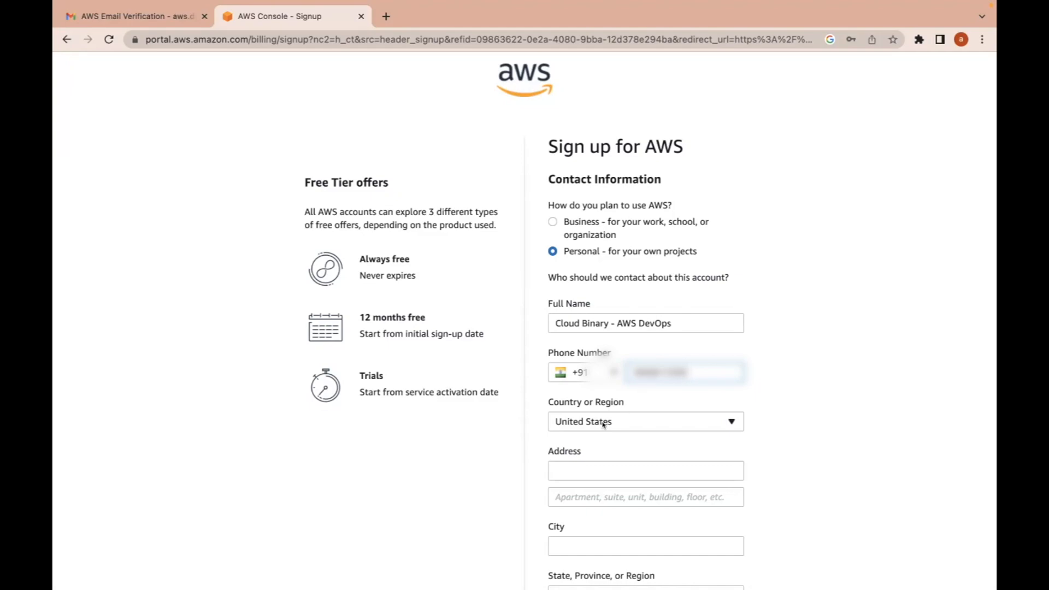
text(ind)
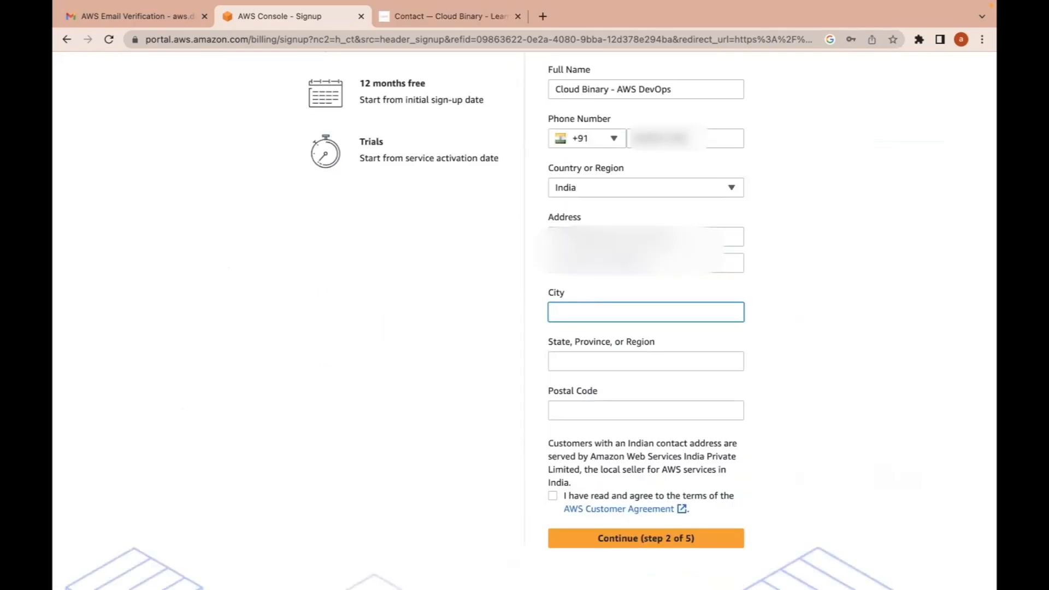
text(Telanga)
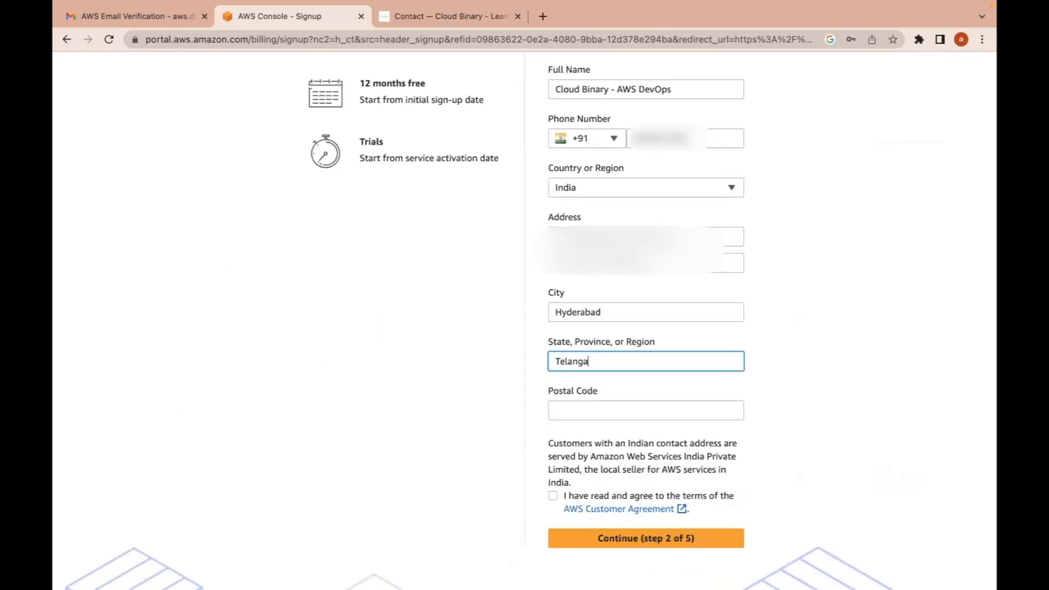
text(500038)
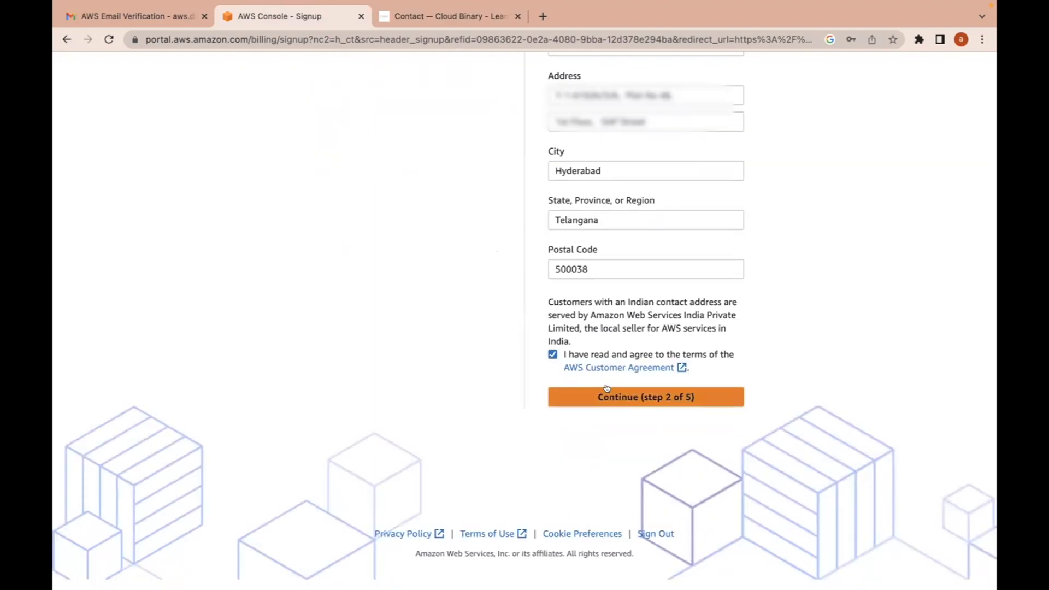
click(645, 397)
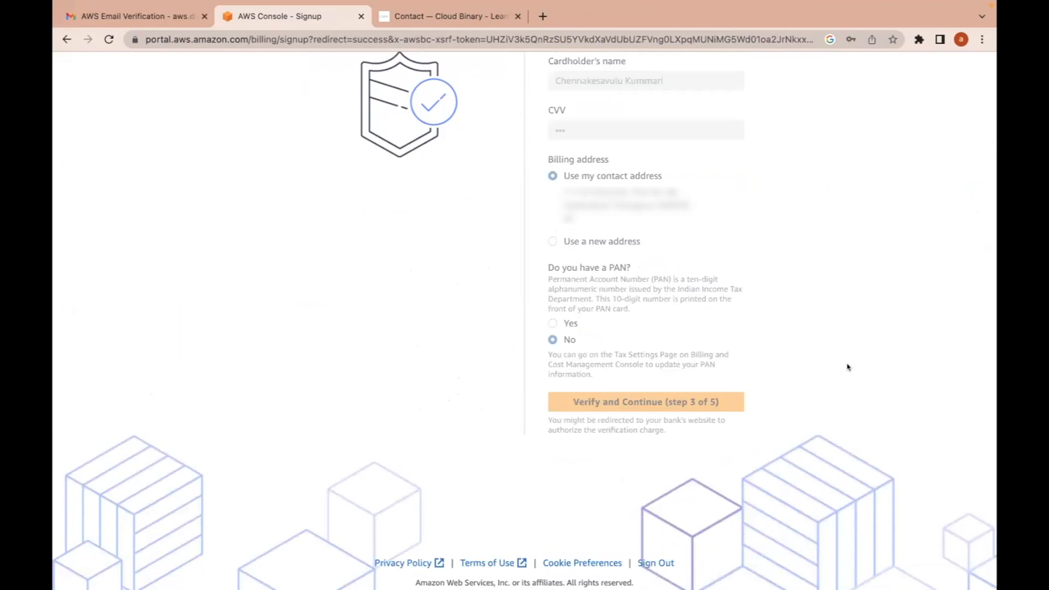
- Submit the card details with no PAN for card verification
click(645, 401)
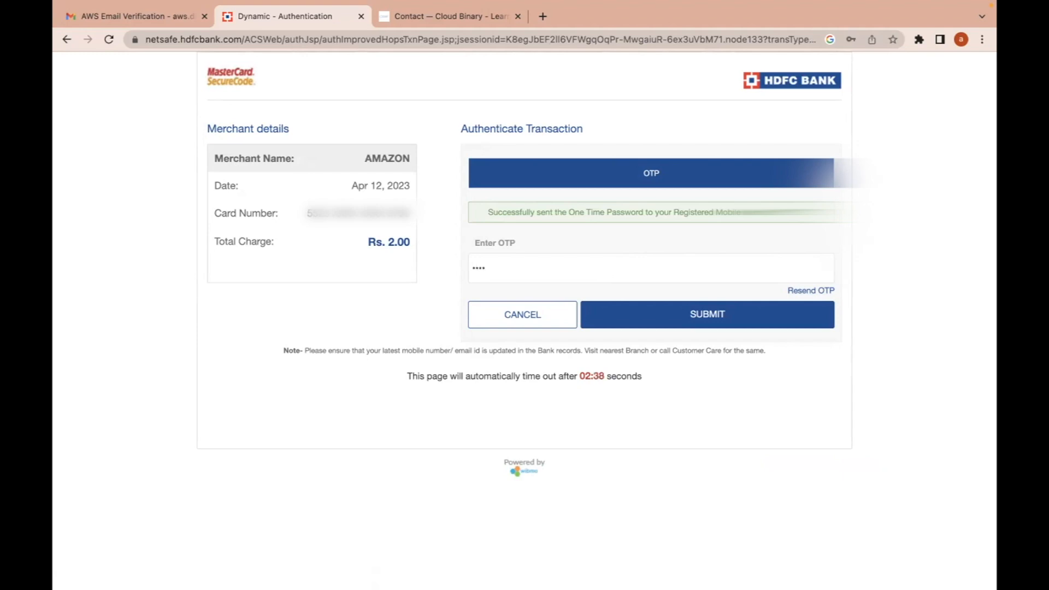
- Enter the one-time password and authorise the Rs. 2.00 Amazon charge
text(5)
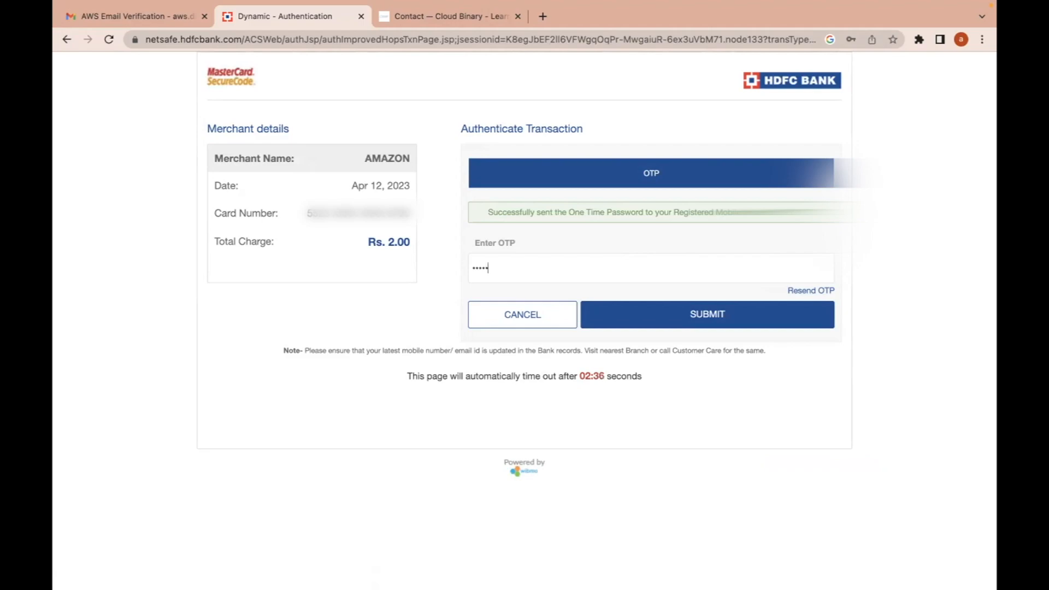
click(708, 315)
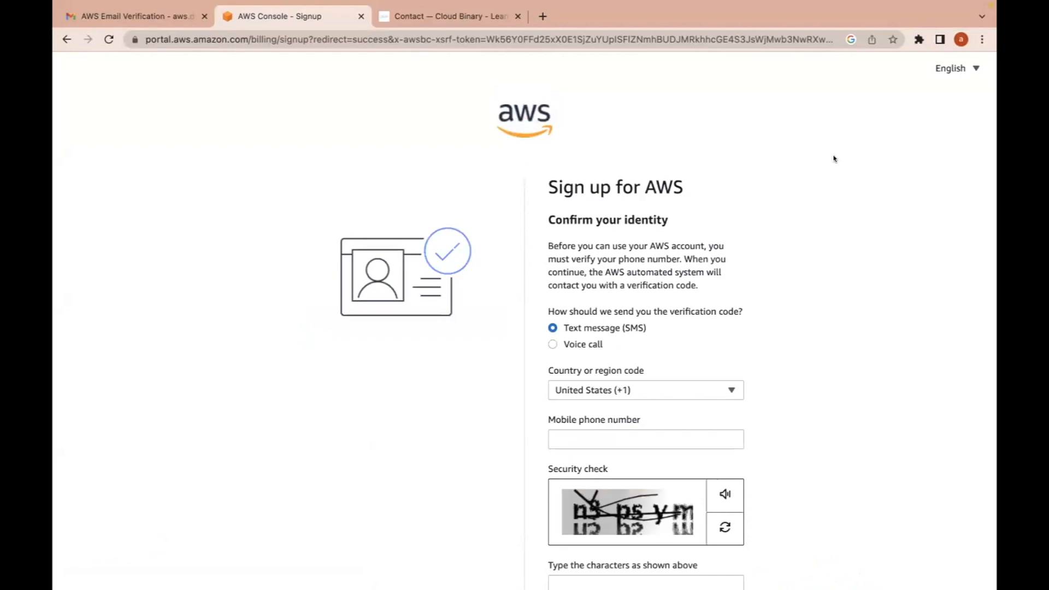
mouse_move(740, 343)
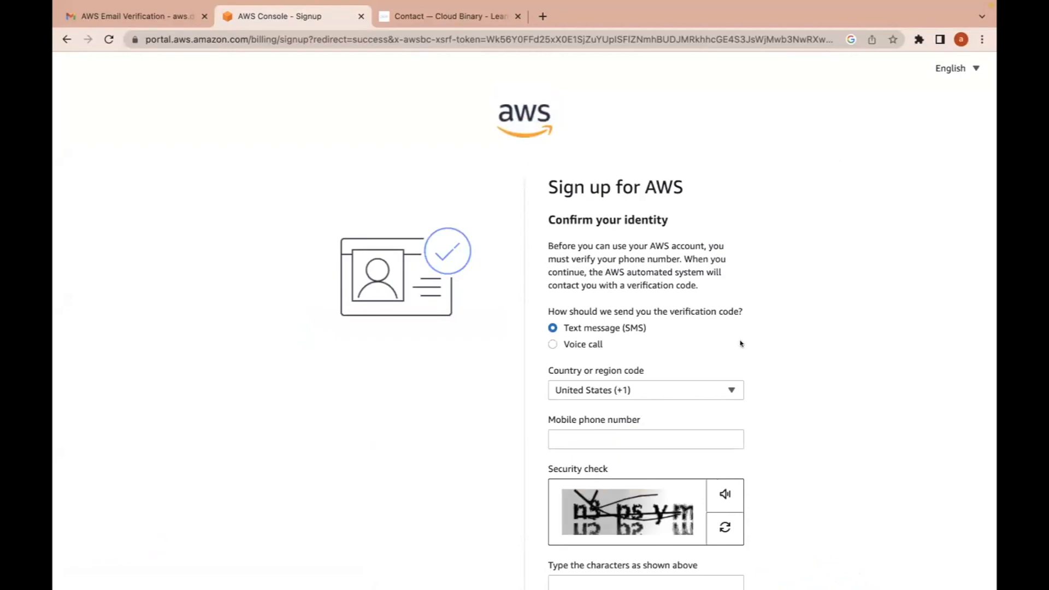
mouse_move(622, 343)
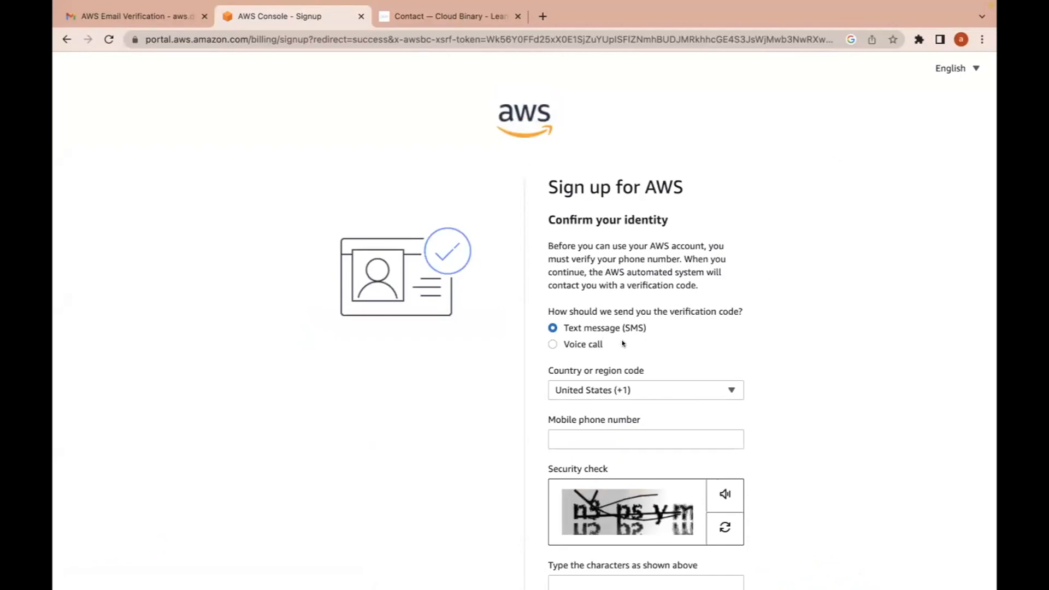
- Set the phone country code to India (+91), fill the captcha and request the SMS code
scroll(down, 3)
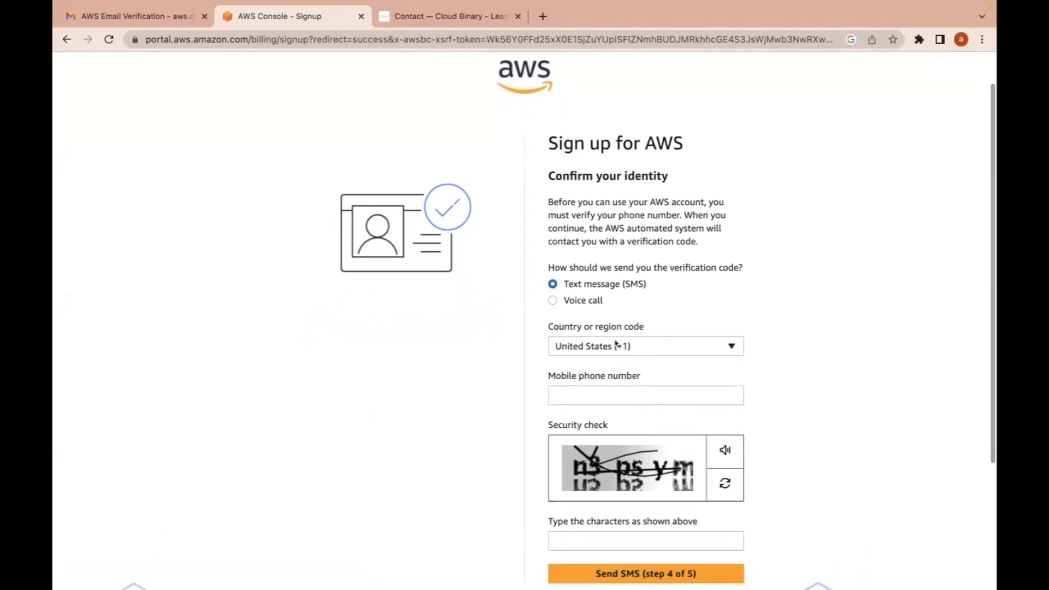
mouse_move(610, 343)
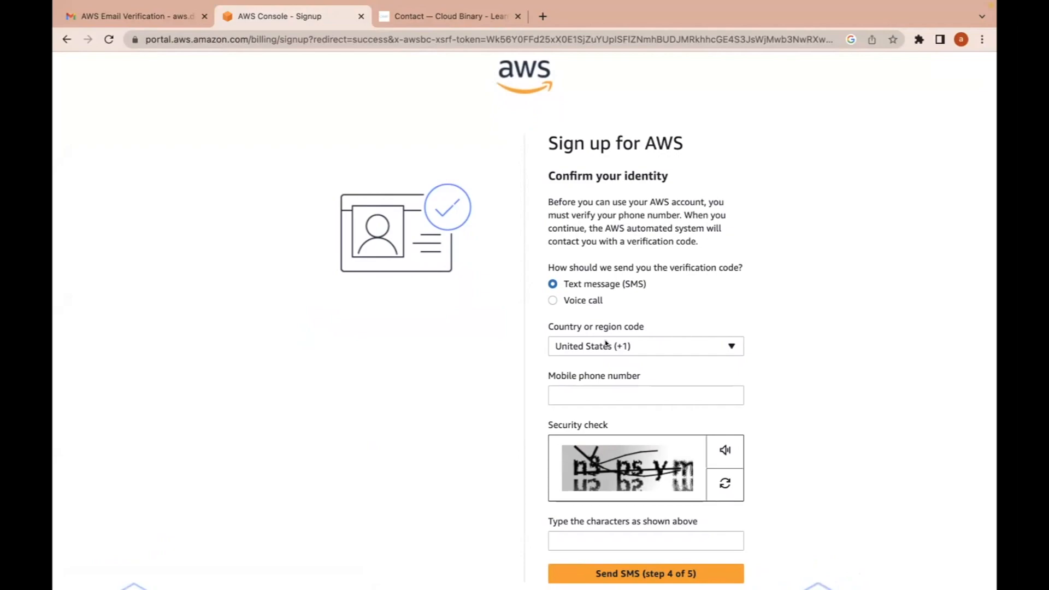
text(ind)
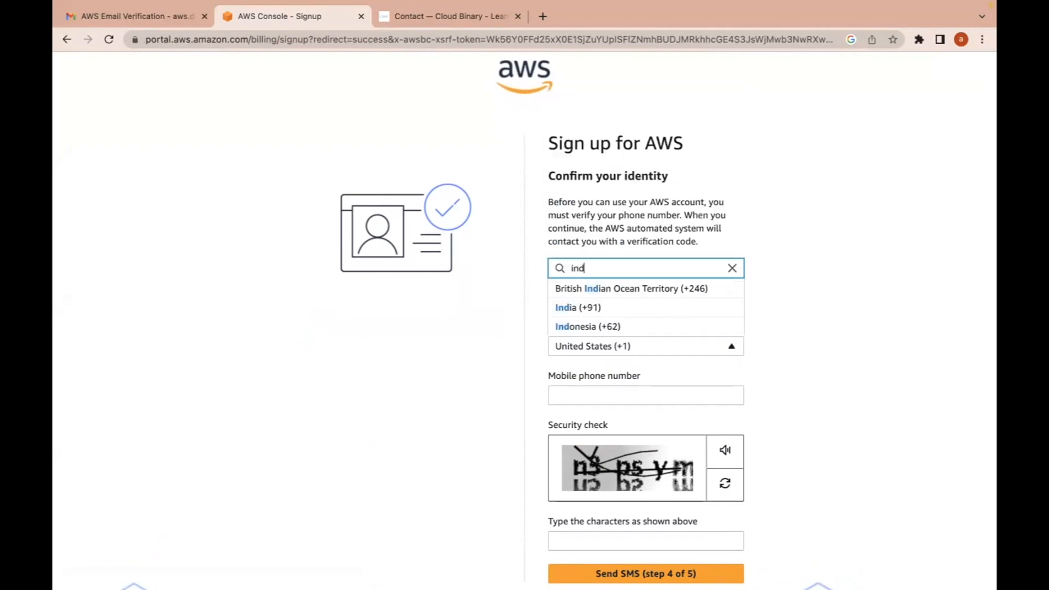
click(565, 307)
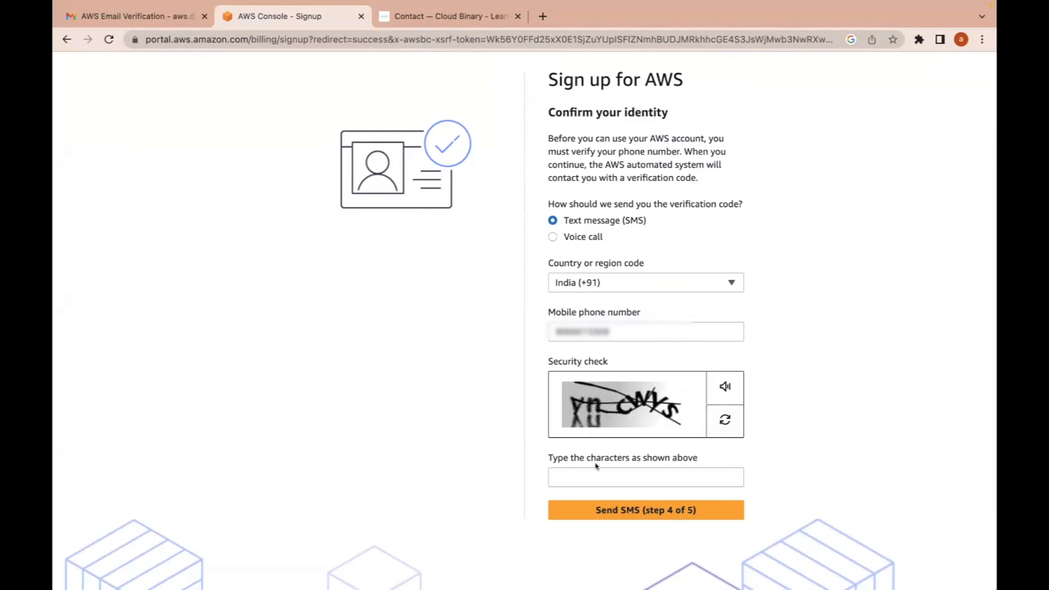
text(yncW)
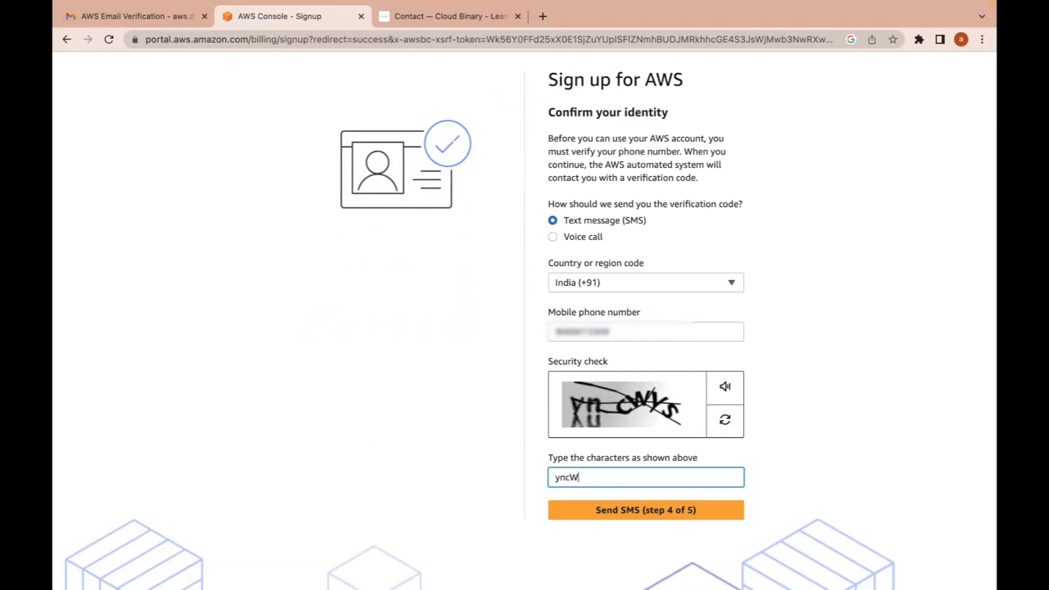
click(645, 511)
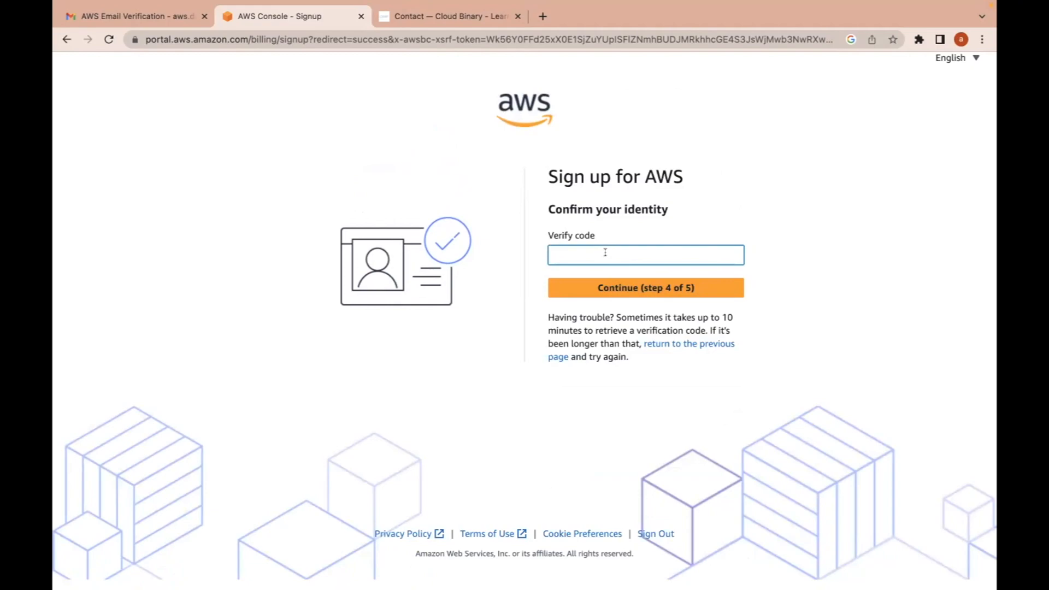
- Enter the SMS verification code and continue to the support plan choice
click(645, 255)
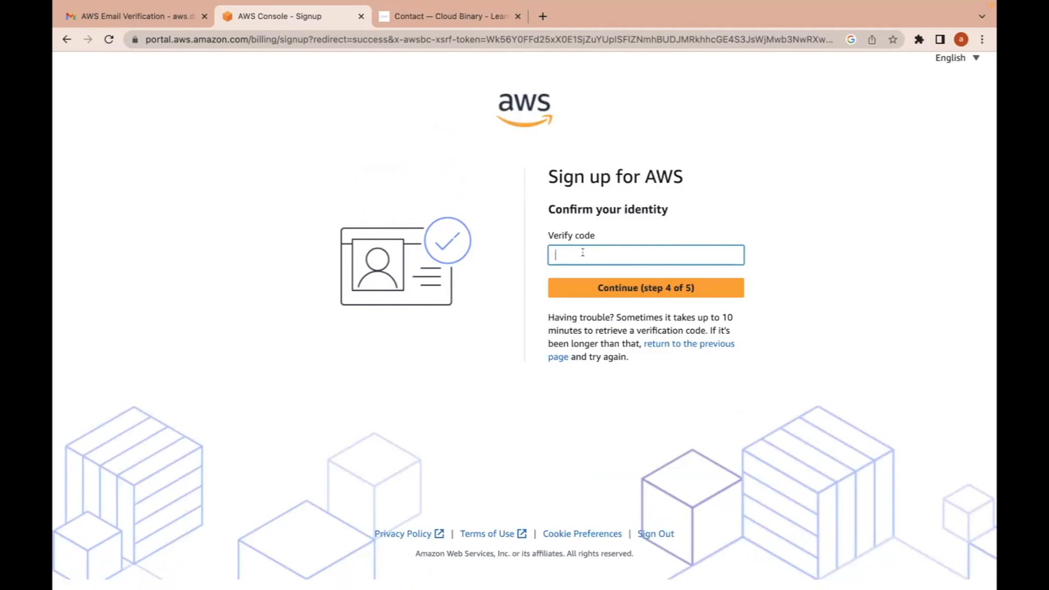
click(645, 287)
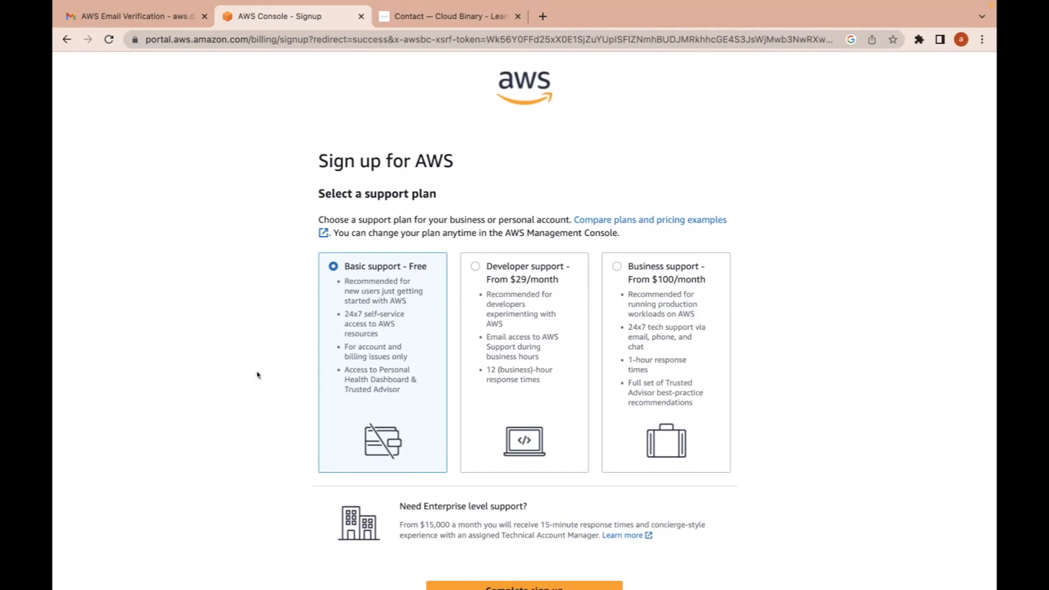
- Complete sign-up on the Basic support - Free plan and go to the AWS Management Console
scroll(down, 3)
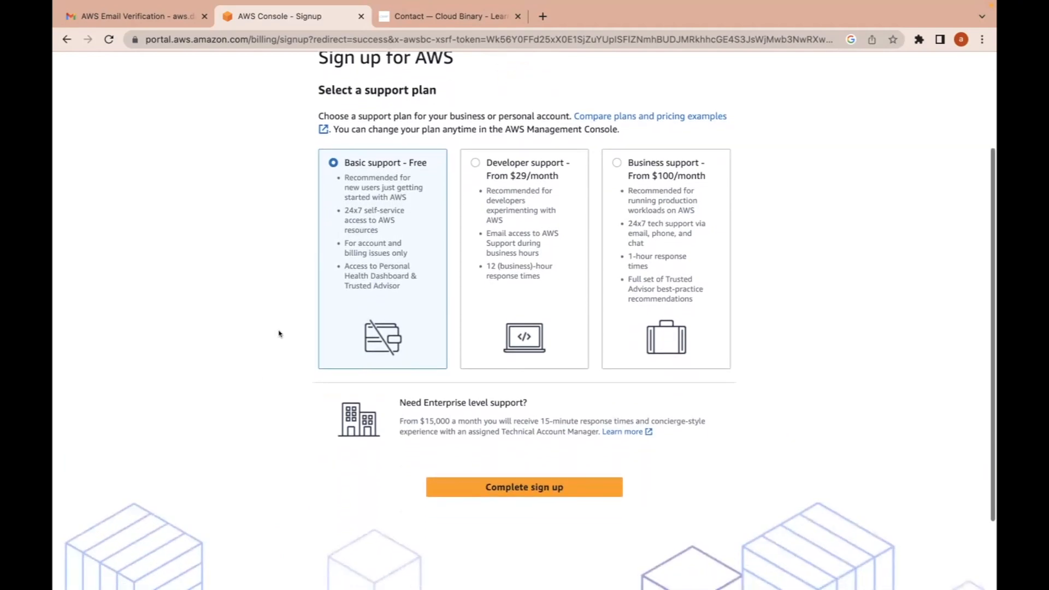
scroll(up, 3)
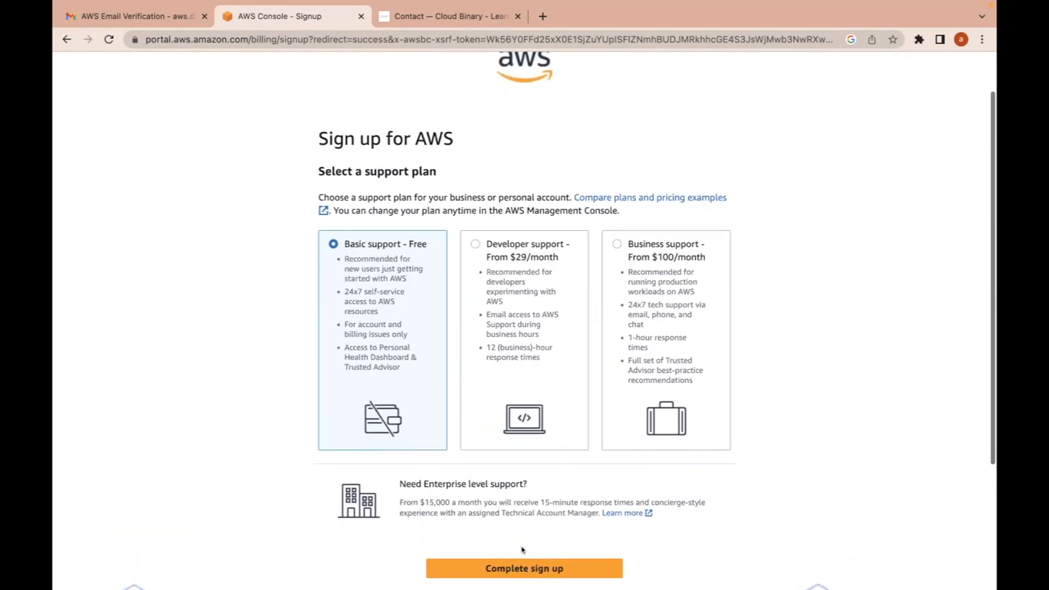
click(523, 569)
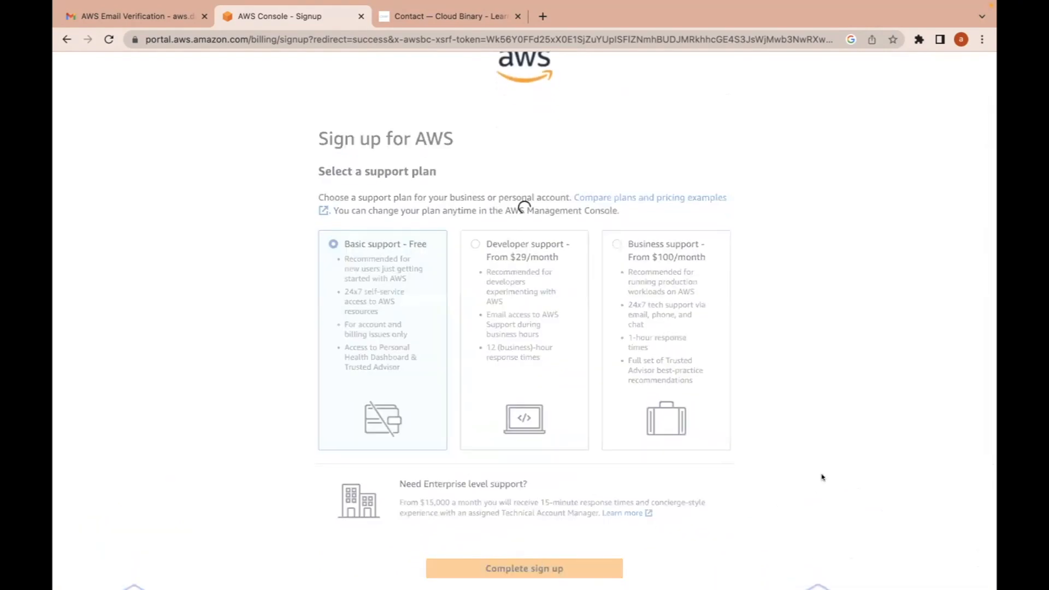
click(524, 569)
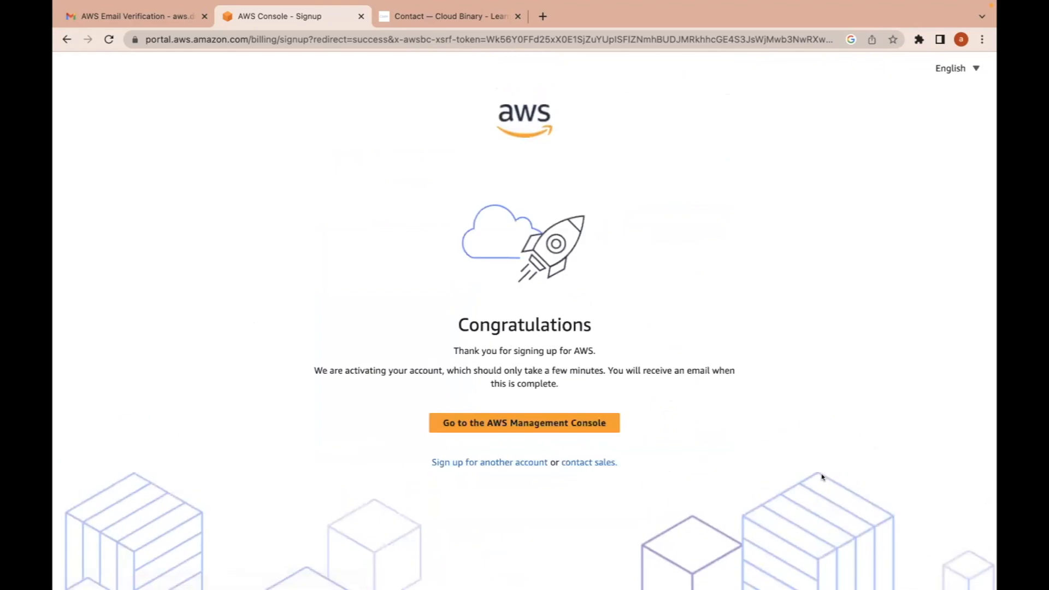
mouse_move(529, 341)
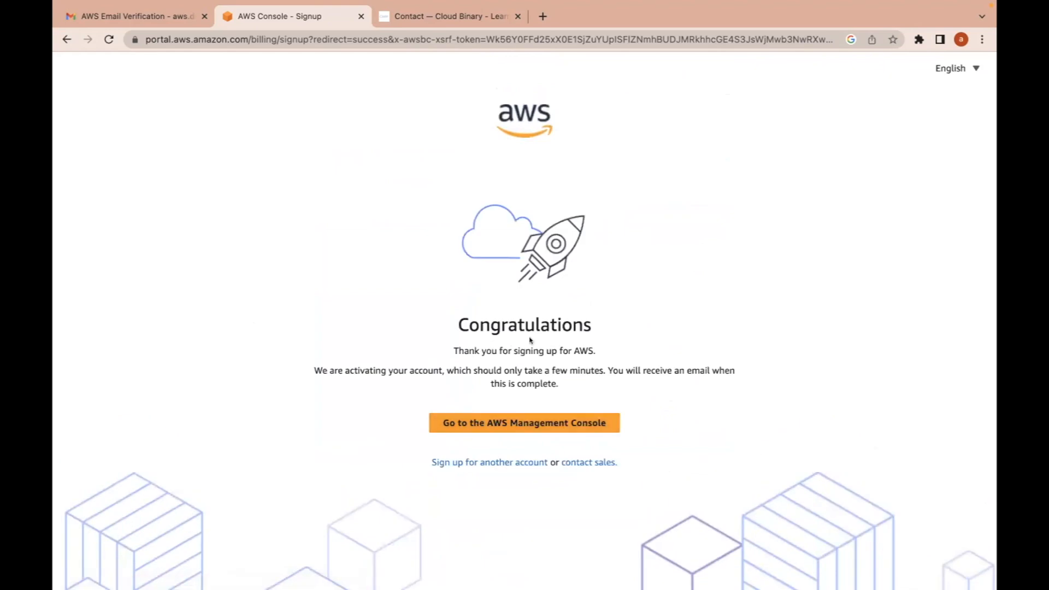
click(524, 422)
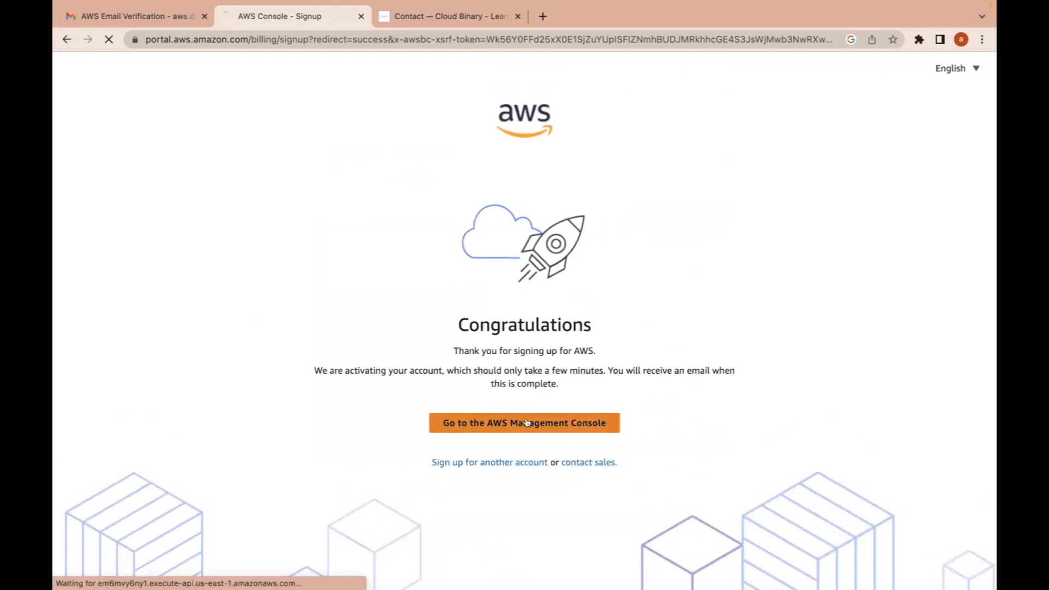
click(524, 422)
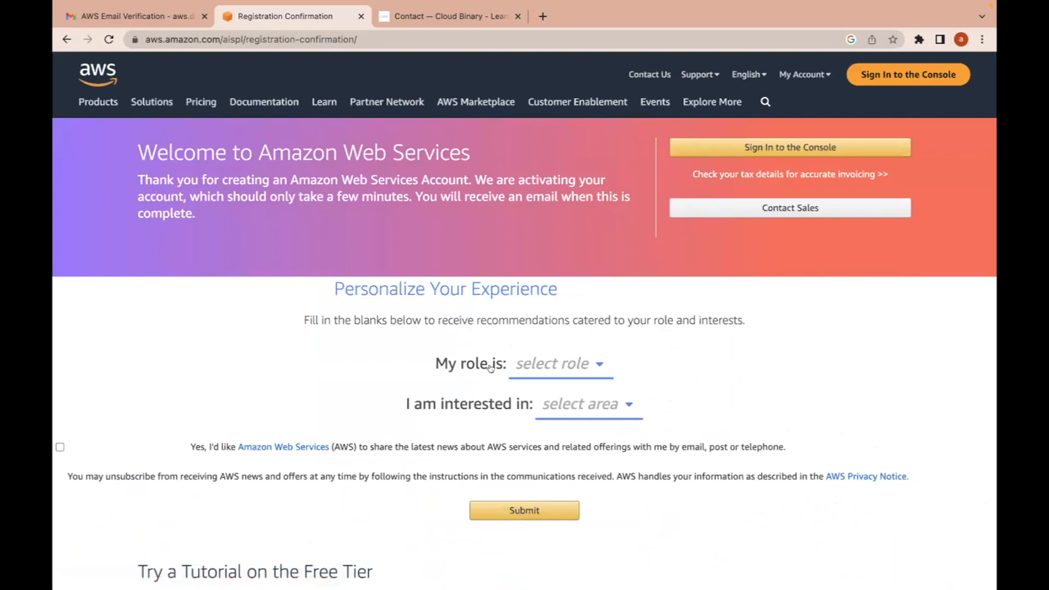
- Set the role to Software Developer / Engineer and the interest to DevOps
click(560, 363)
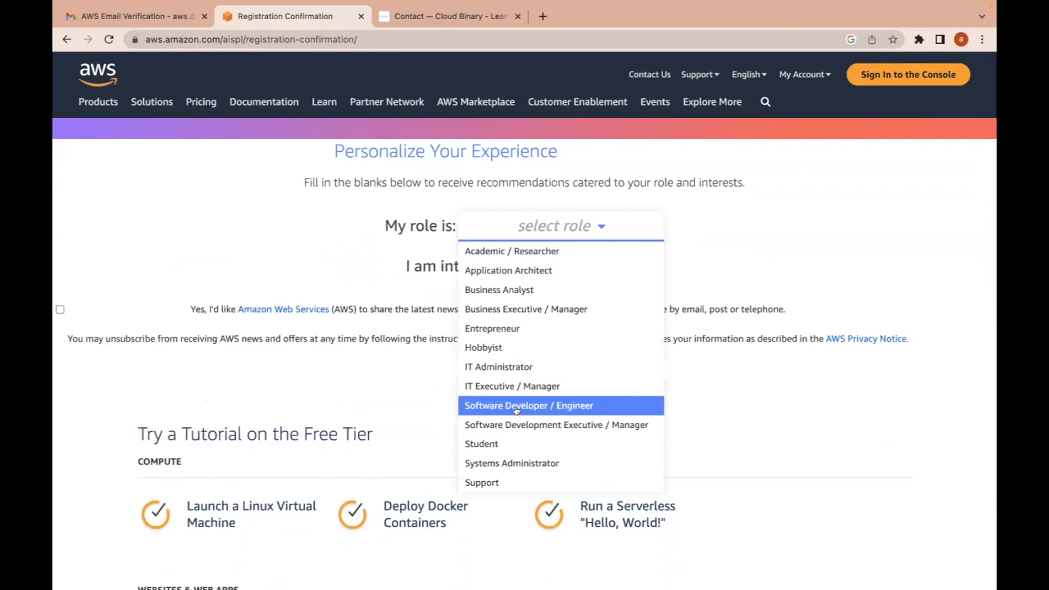
mouse_move(512, 385)
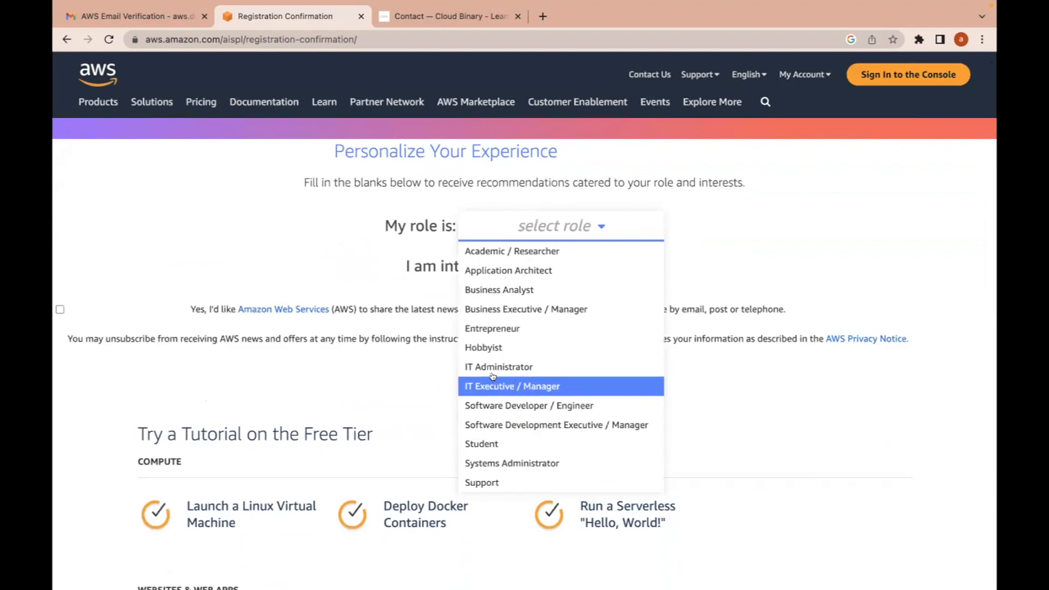
mouse_move(542, 426)
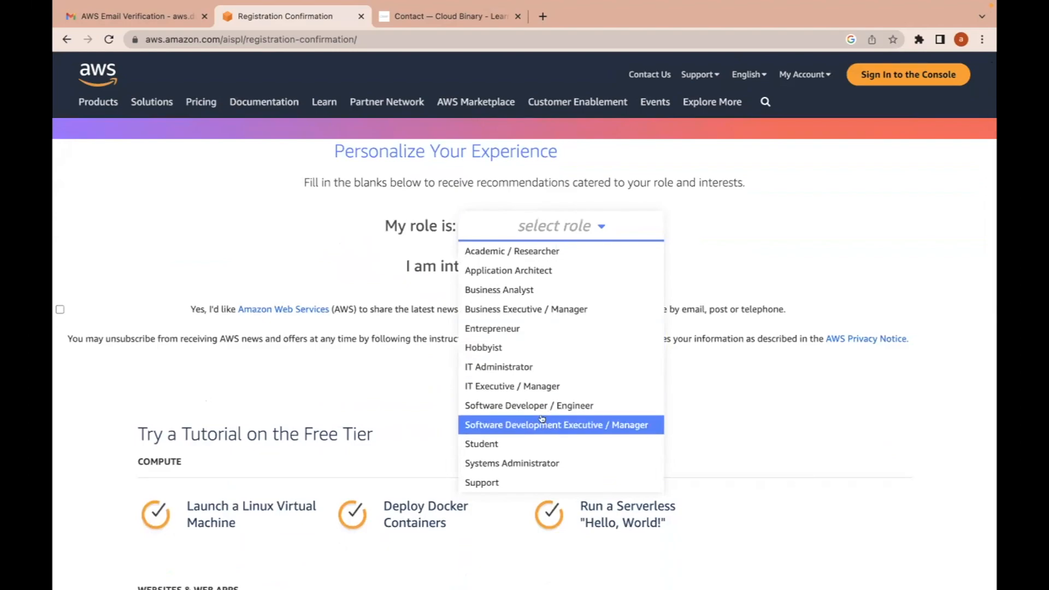
click(528, 404)
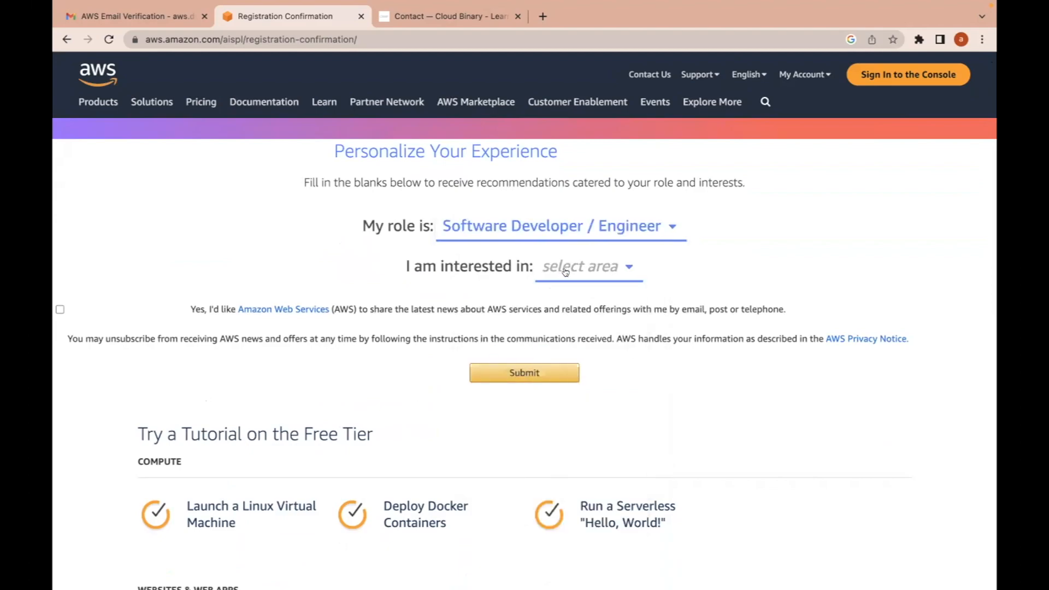
click(585, 266)
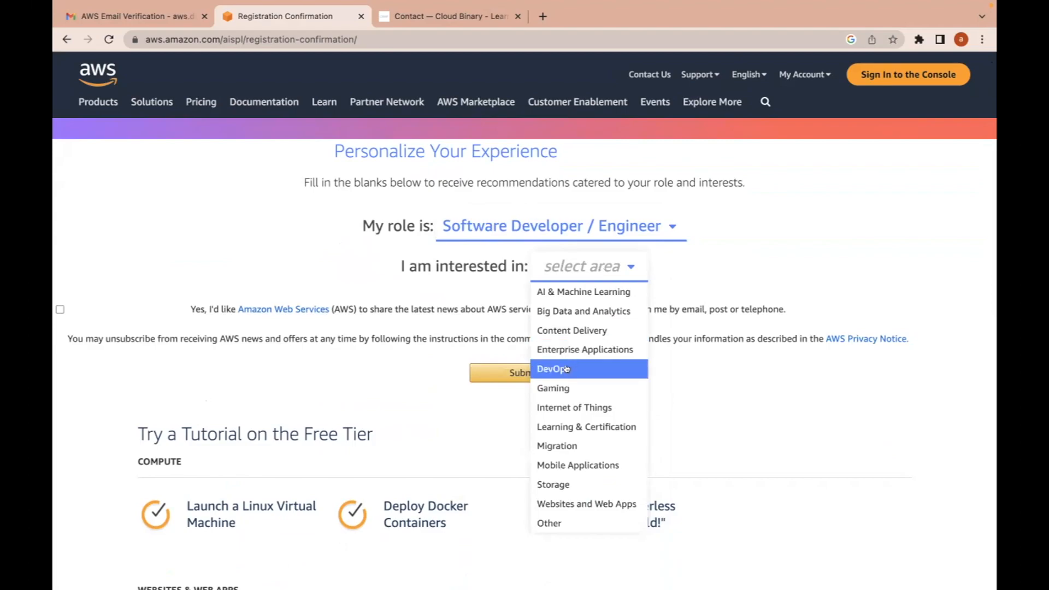
click(554, 369)
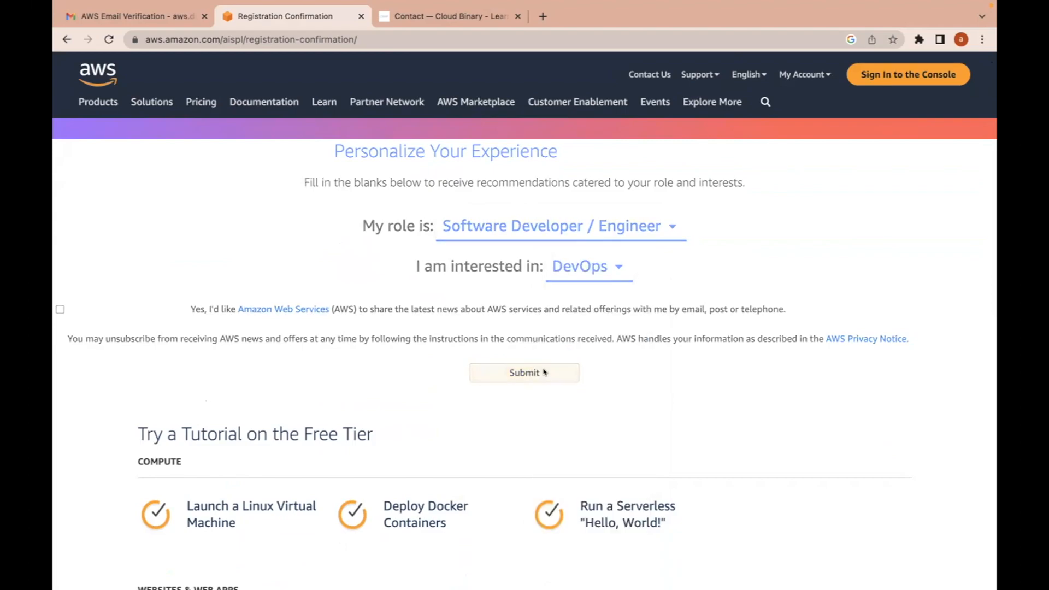
- Submit the personalization answers so the Thank You message appears
click(524, 373)
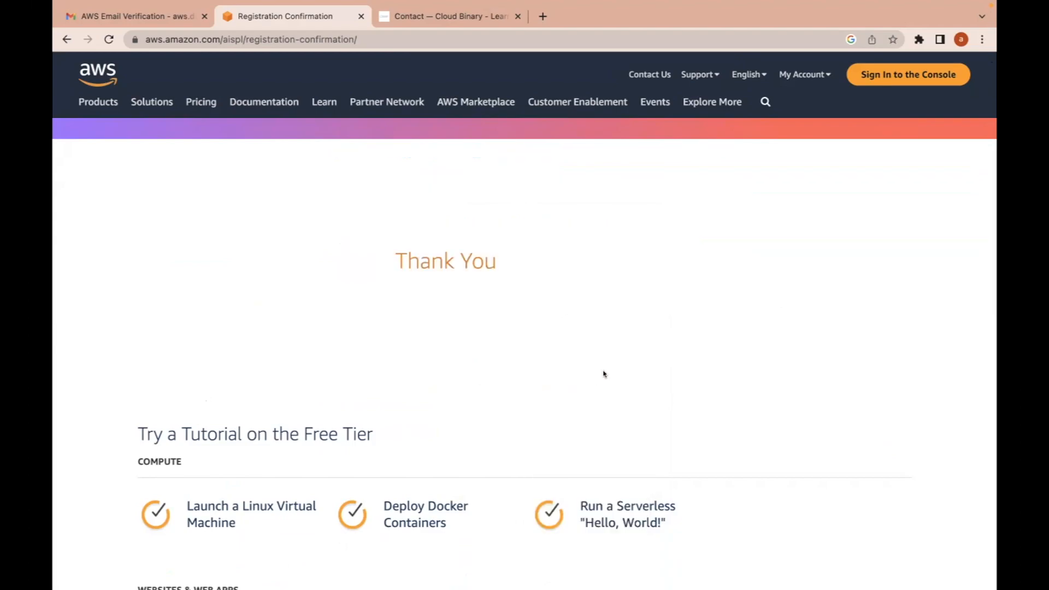
mouse_move(684, 222)
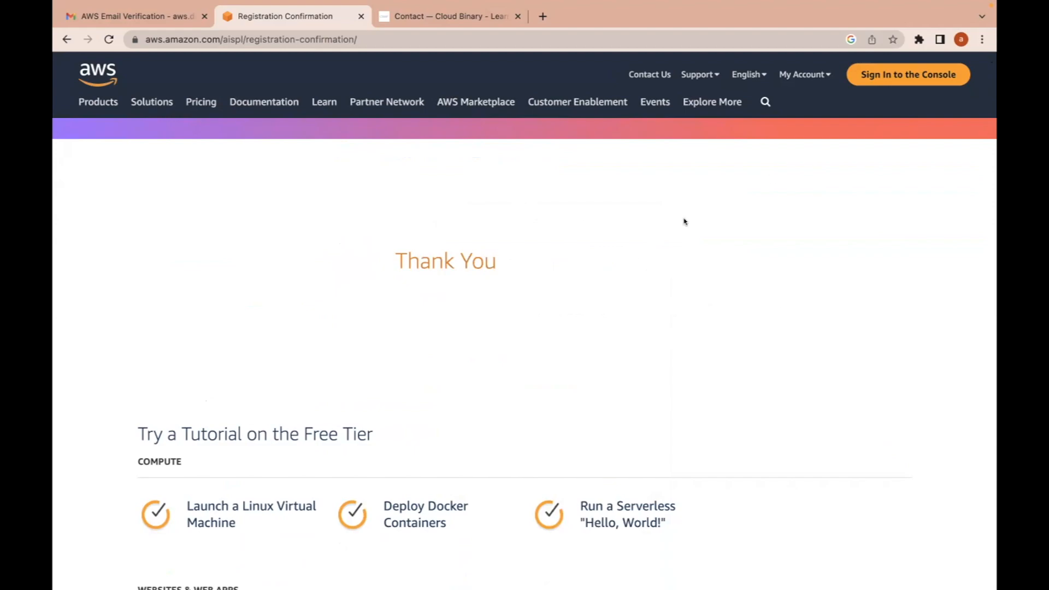
mouse_move(687, 258)
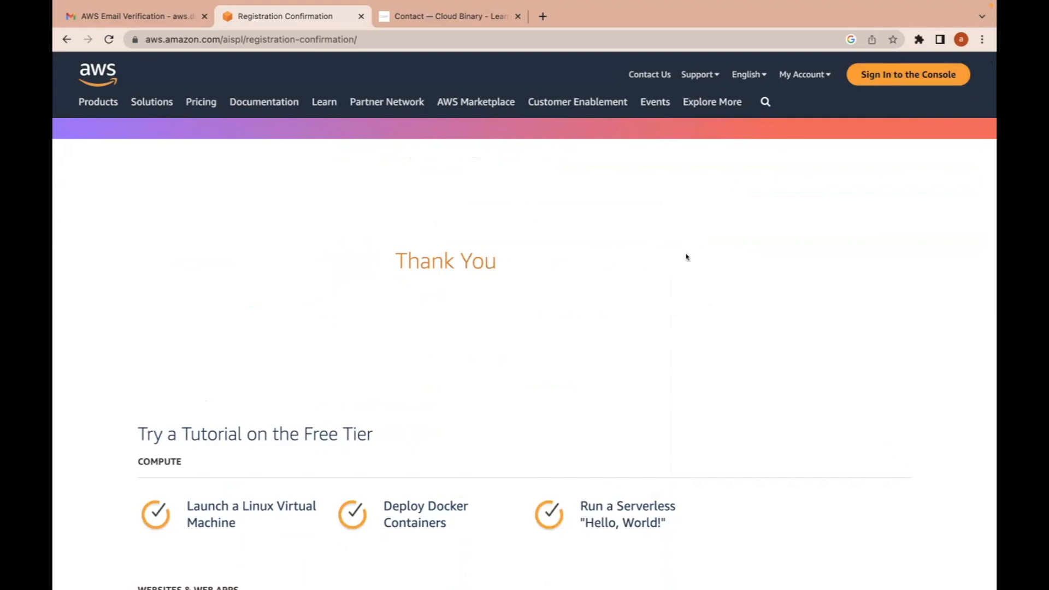